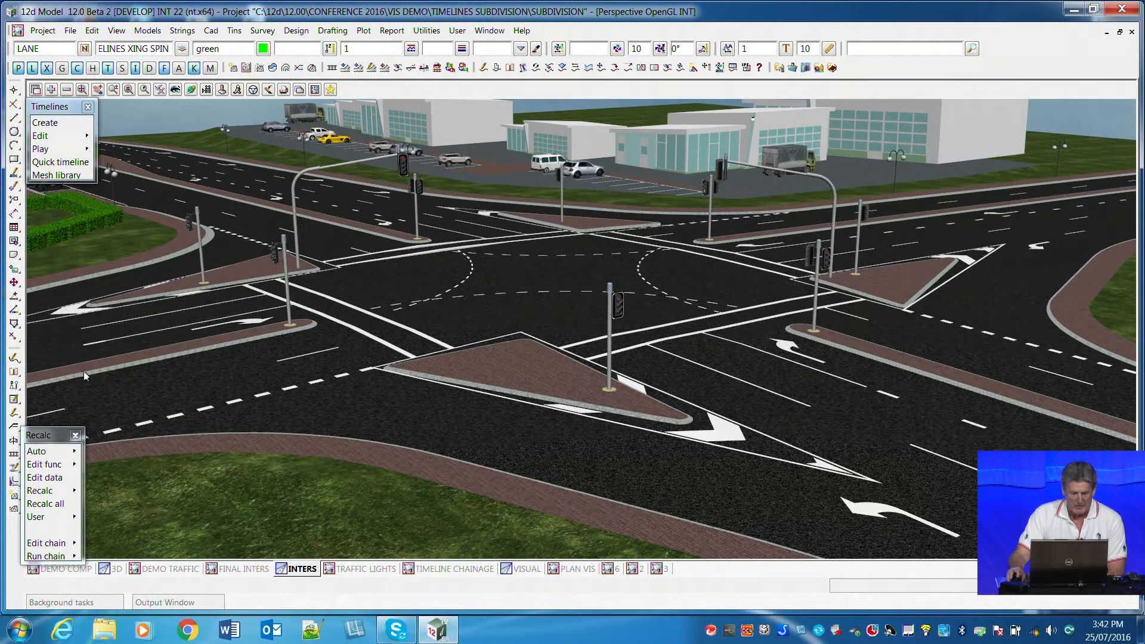
mouse_move(227, 329)
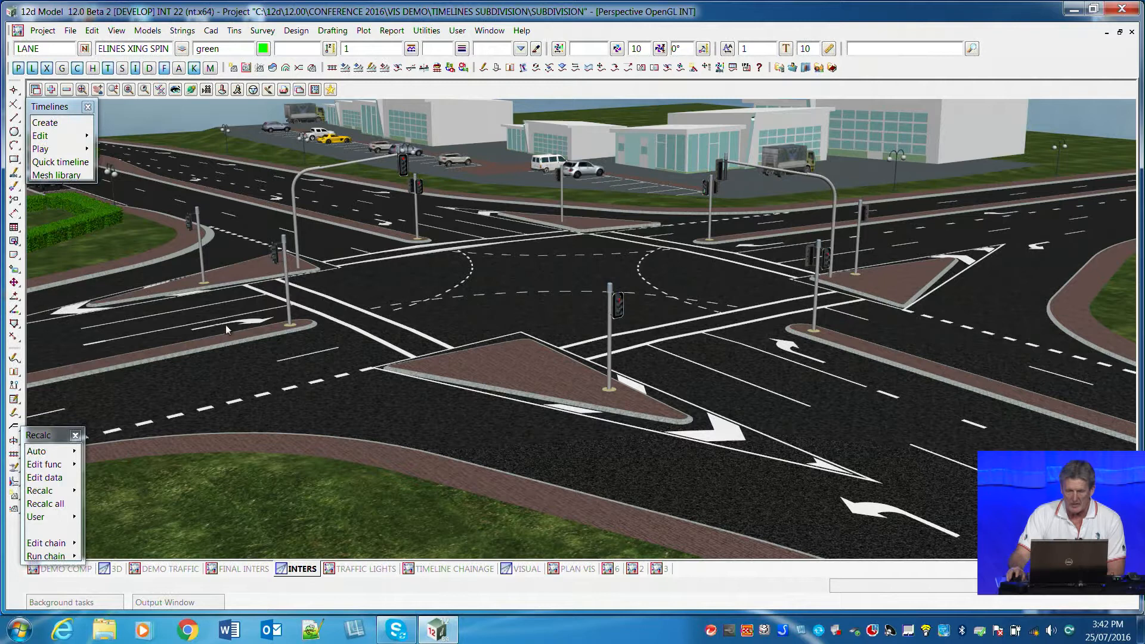
mouse_move(285, 285)
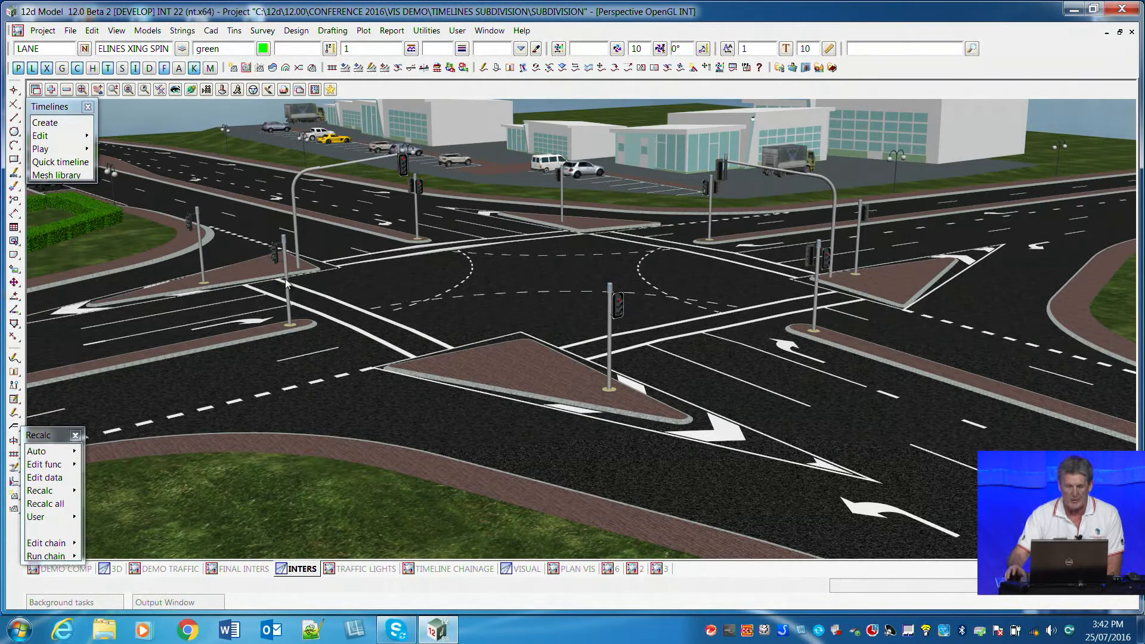
mouse_move(228, 229)
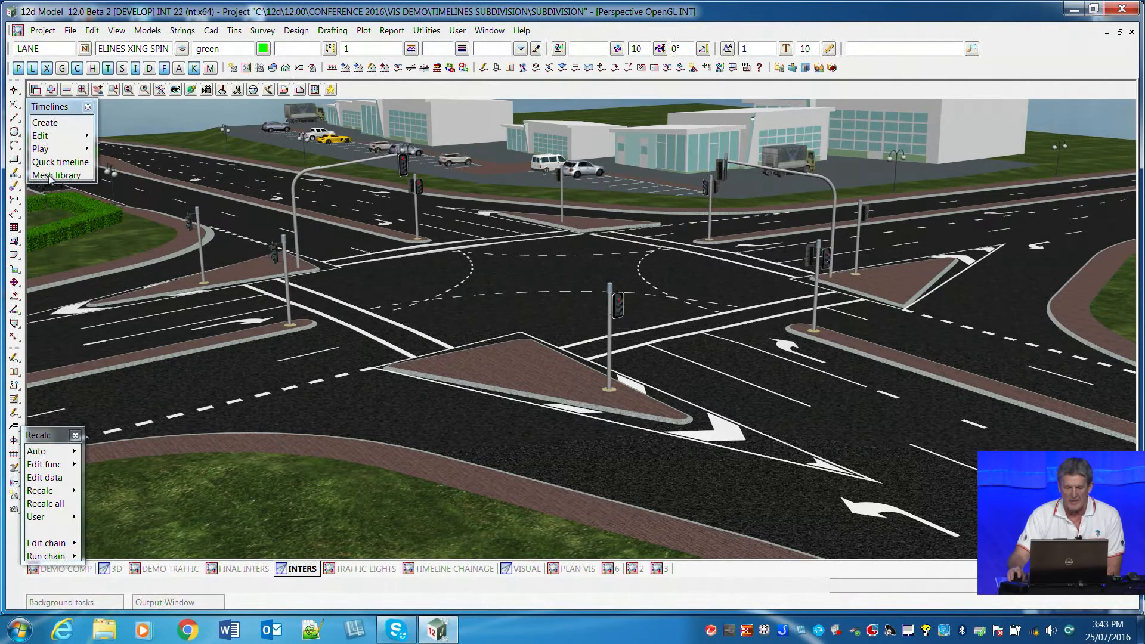
Step: Preview car, roller and dozer meshes, then start Quick timeline over the signalised intersection
click(57, 175)
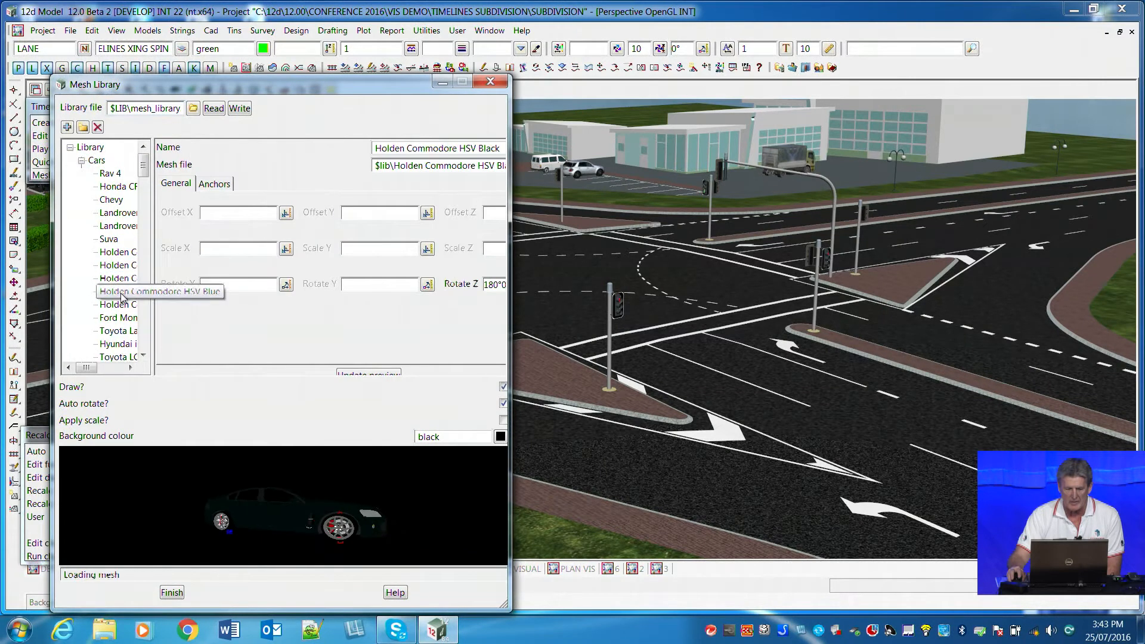
click(118, 330)
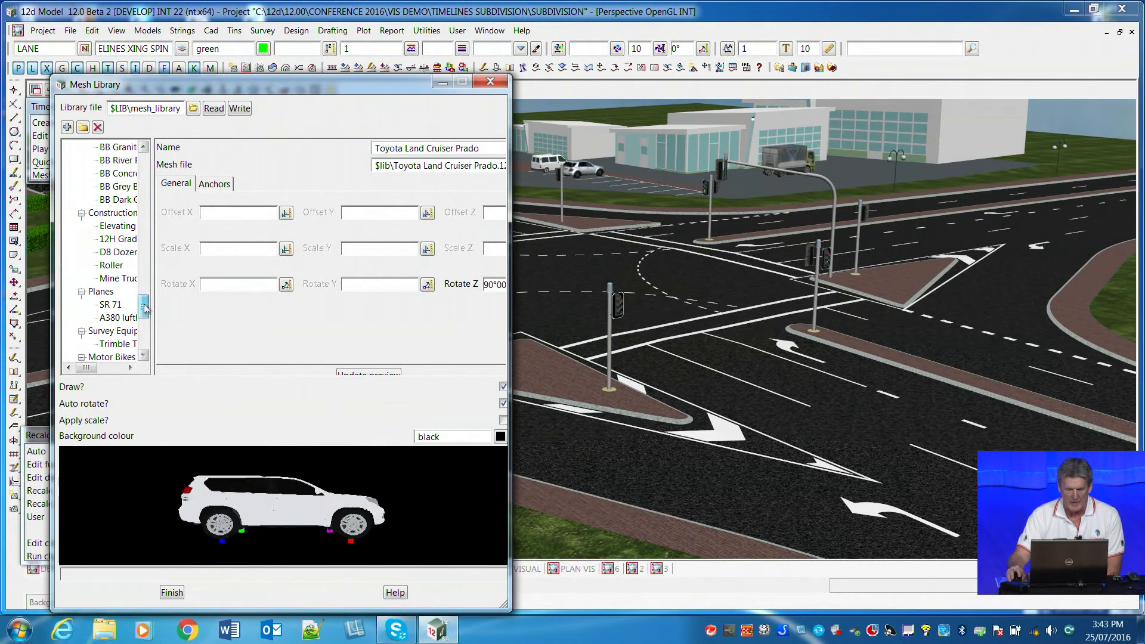
click(144, 306)
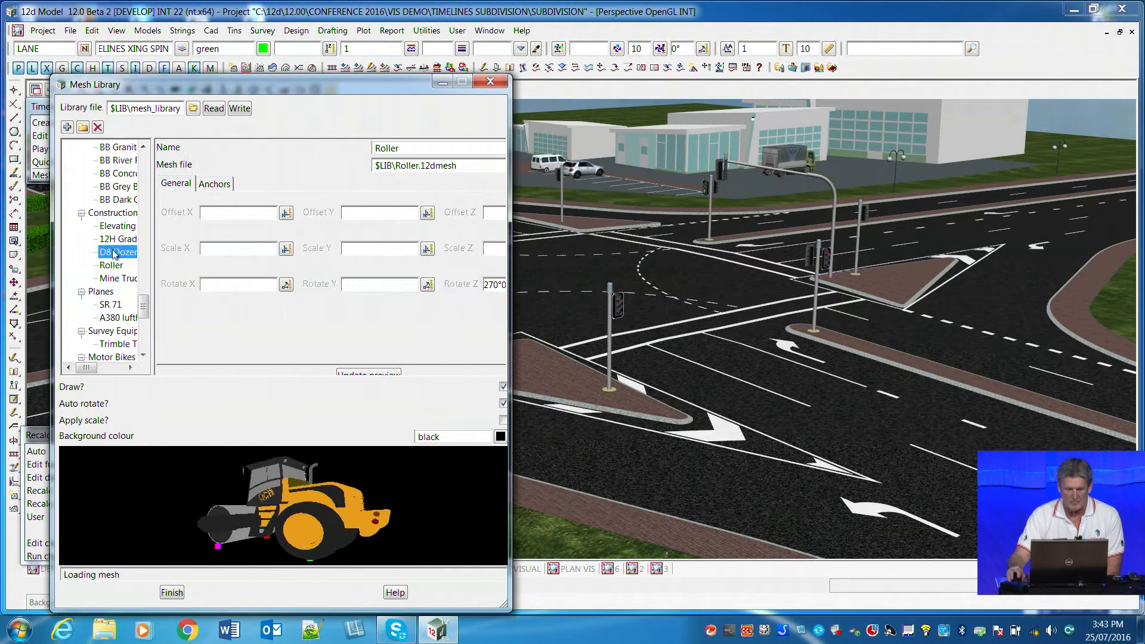
click(117, 251)
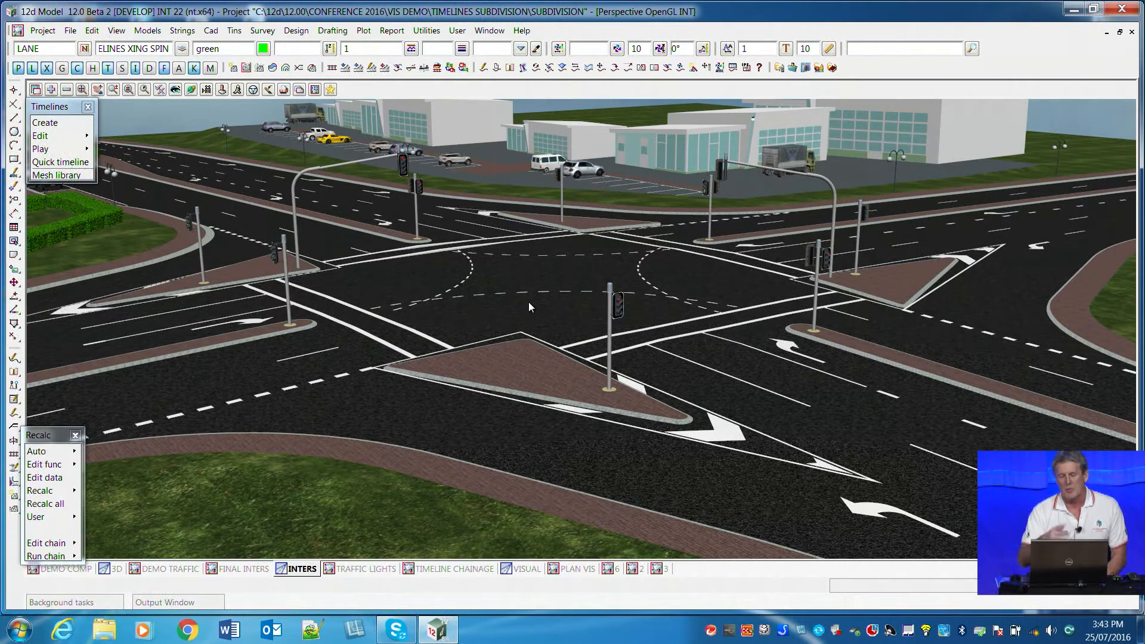
mouse_move(320, 487)
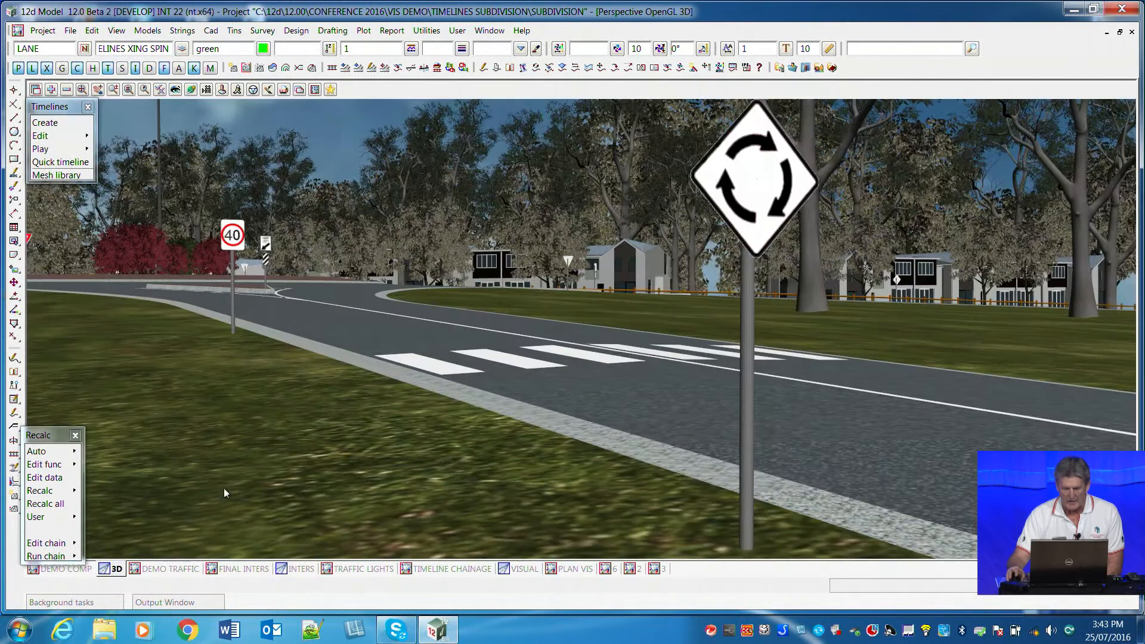
mouse_move(558, 206)
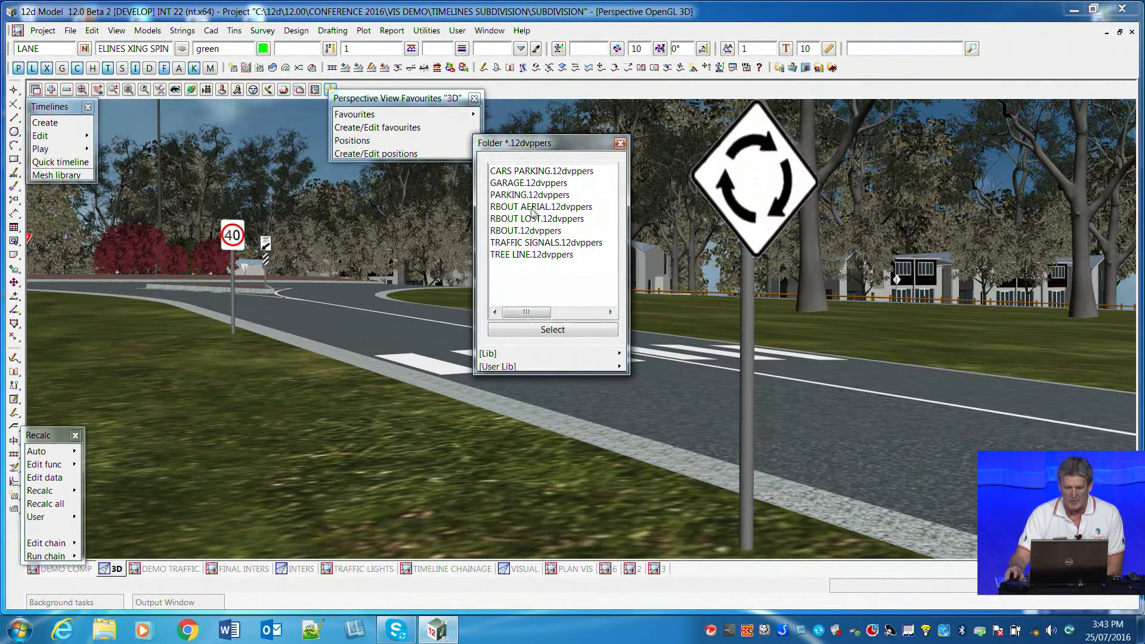
mouse_move(508, 189)
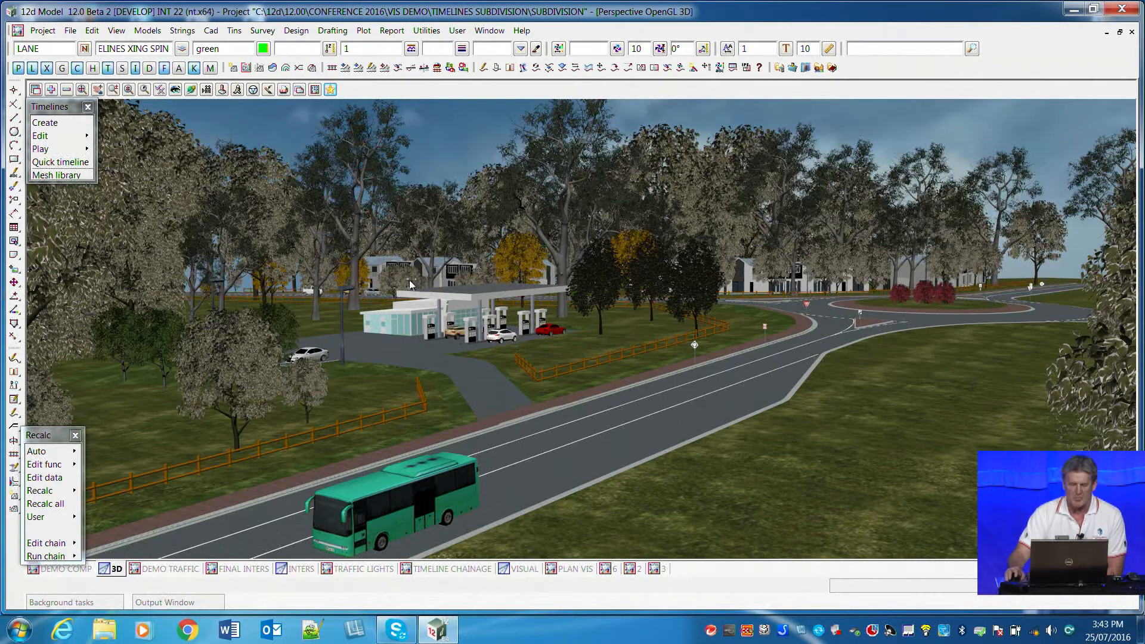
mouse_move(372, 558)
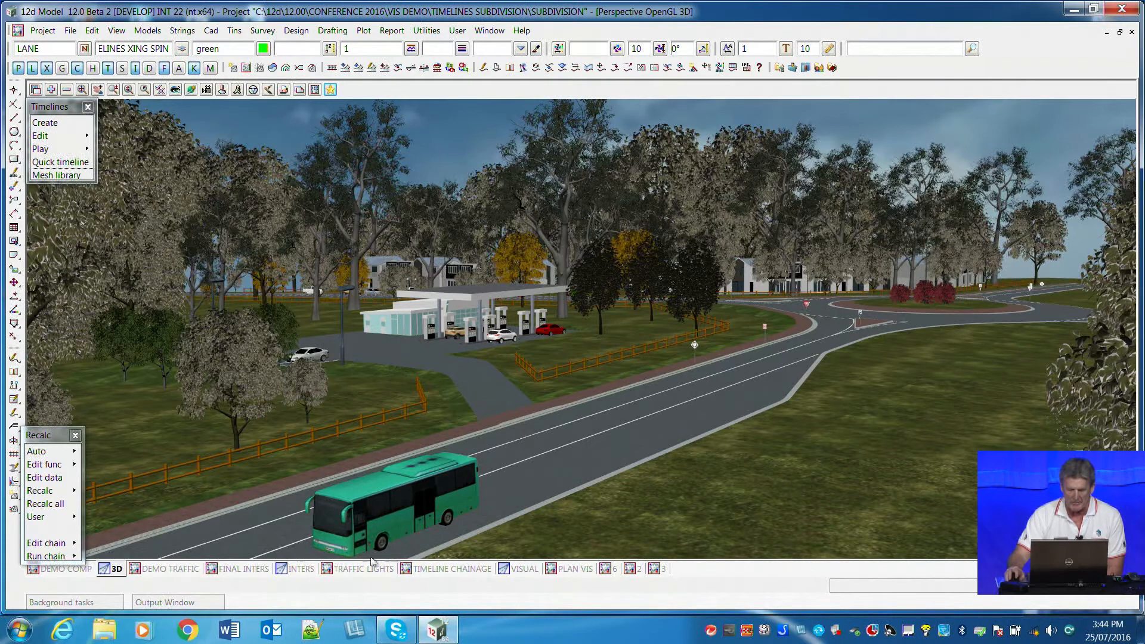
click(300, 569)
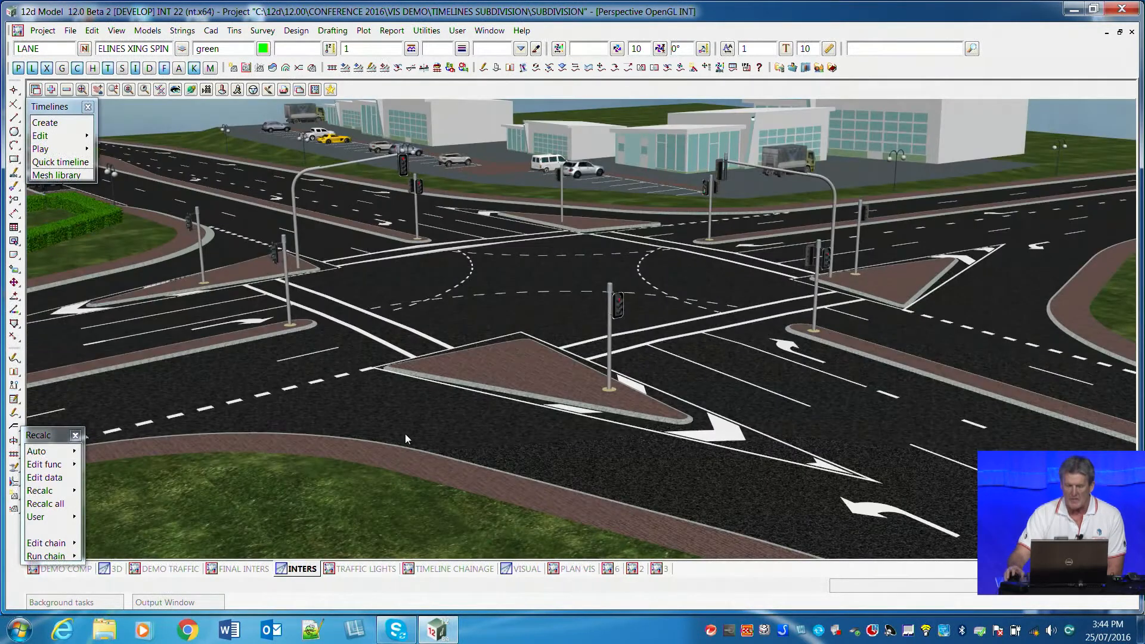
mouse_move(716, 310)
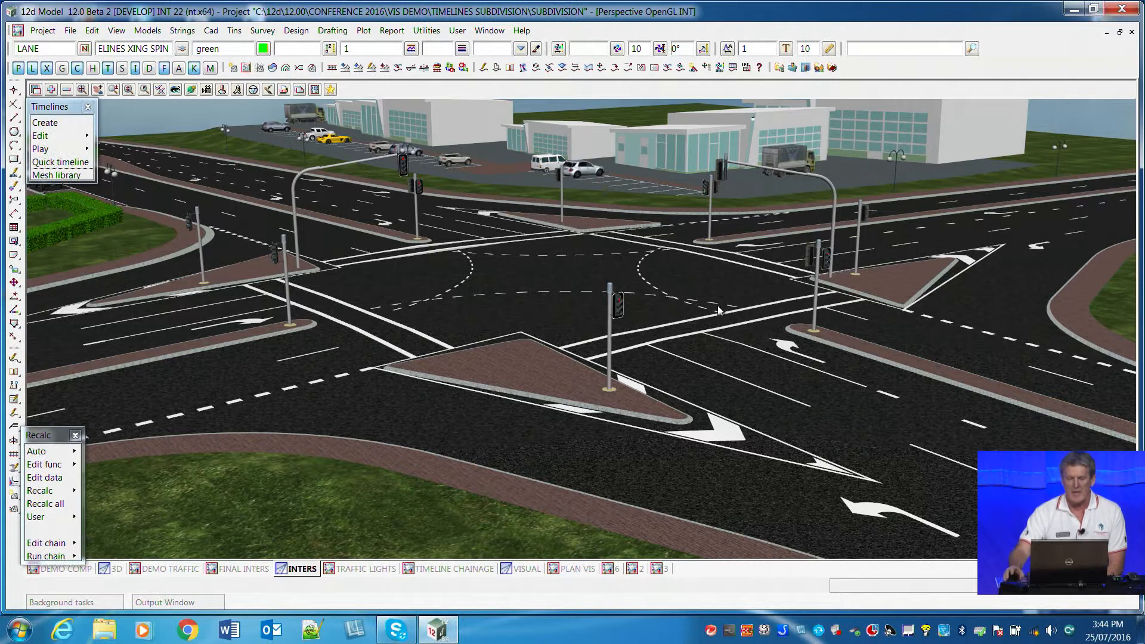
mouse_move(60, 161)
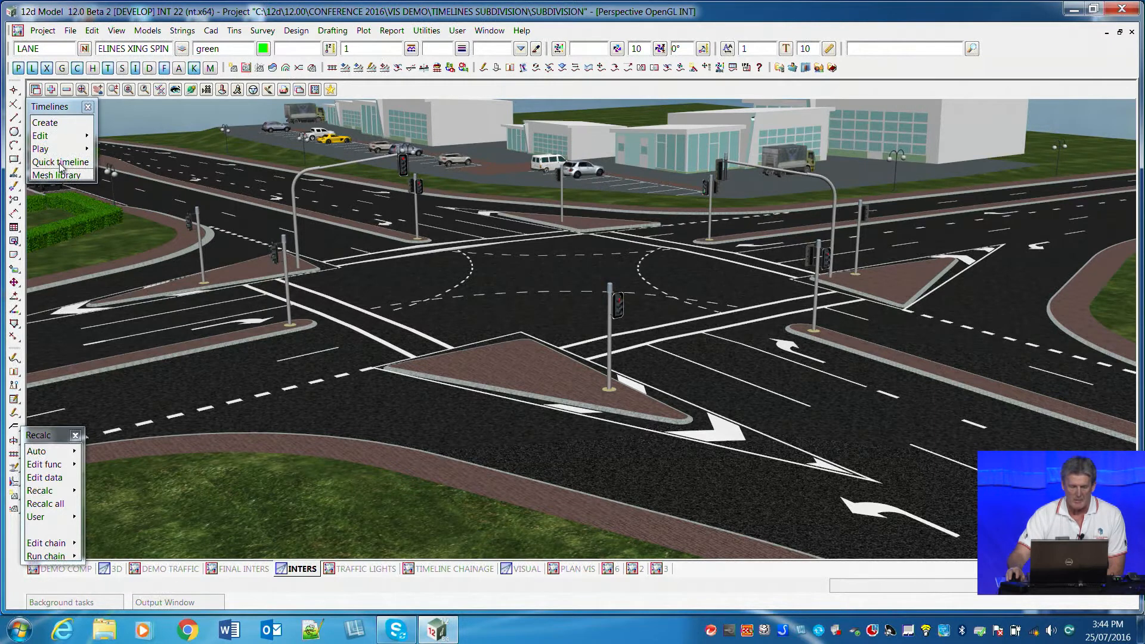
click(59, 162)
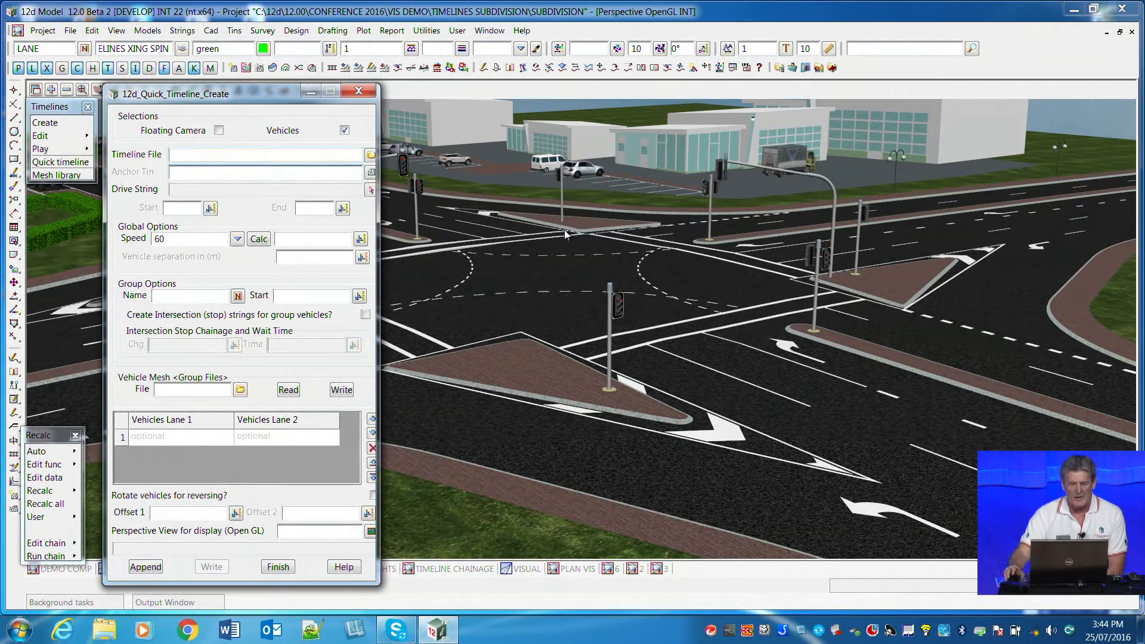
mouse_move(621, 316)
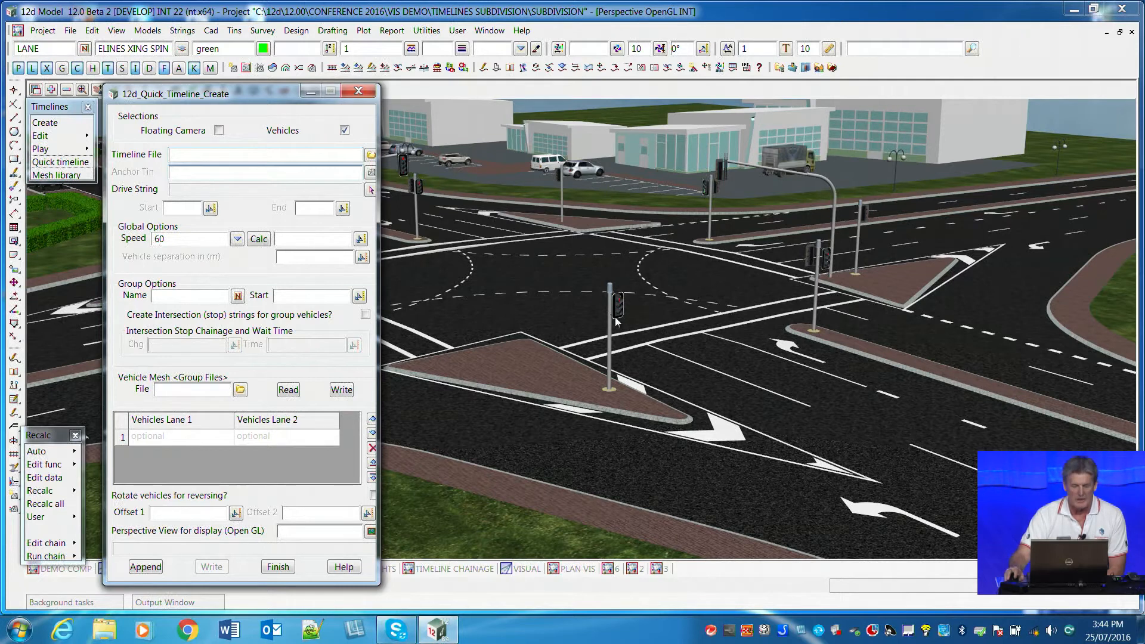
mouse_move(617, 306)
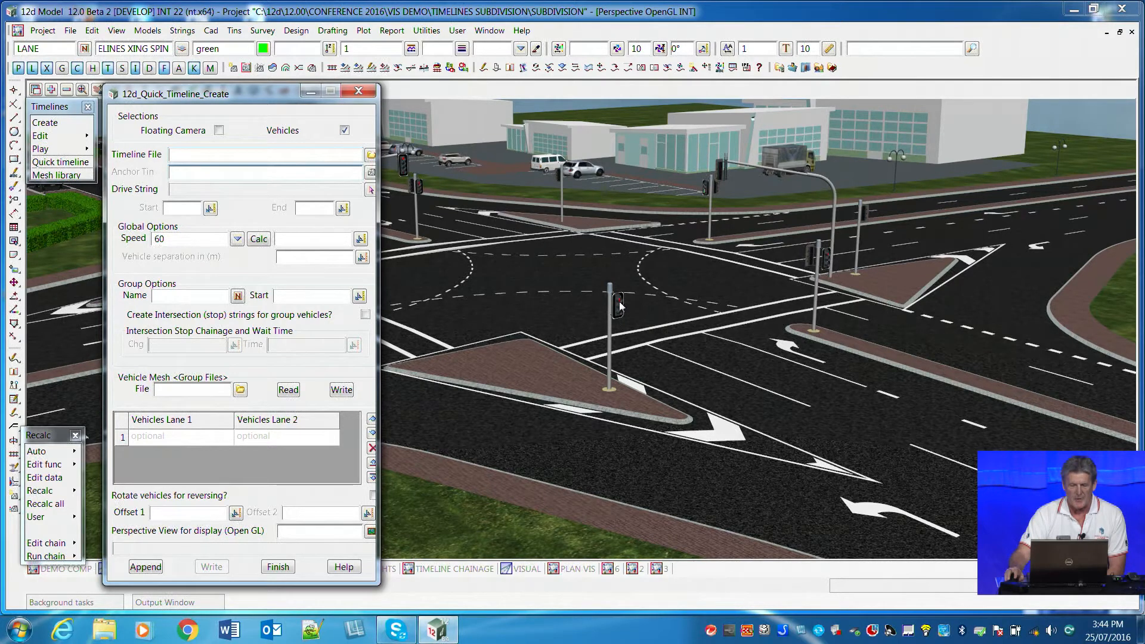
mouse_move(629, 313)
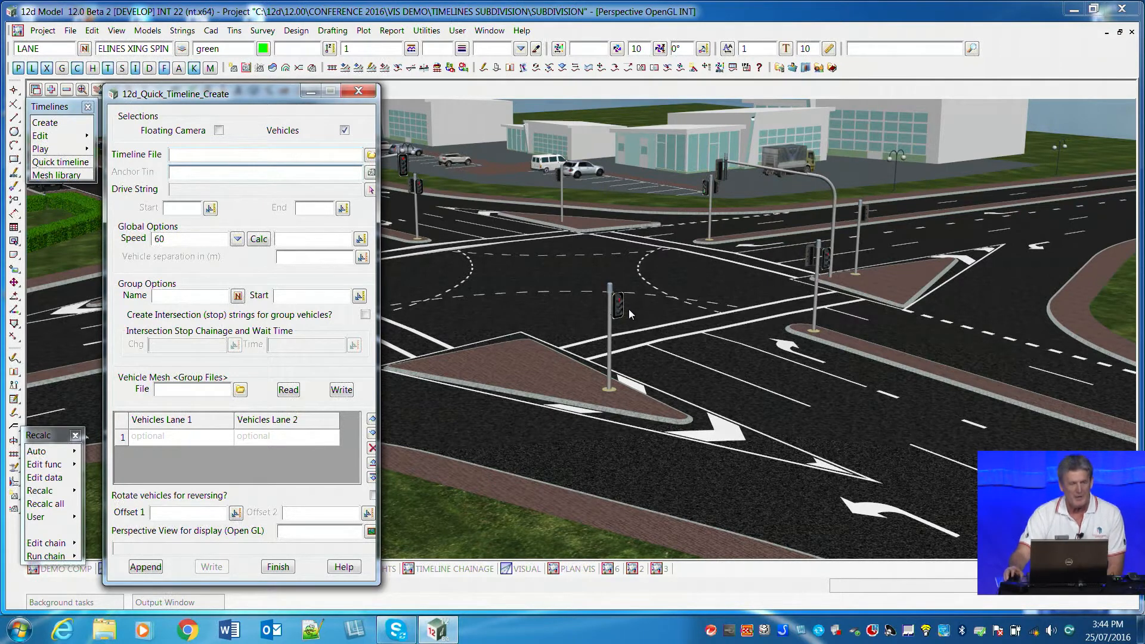
mouse_move(563, 232)
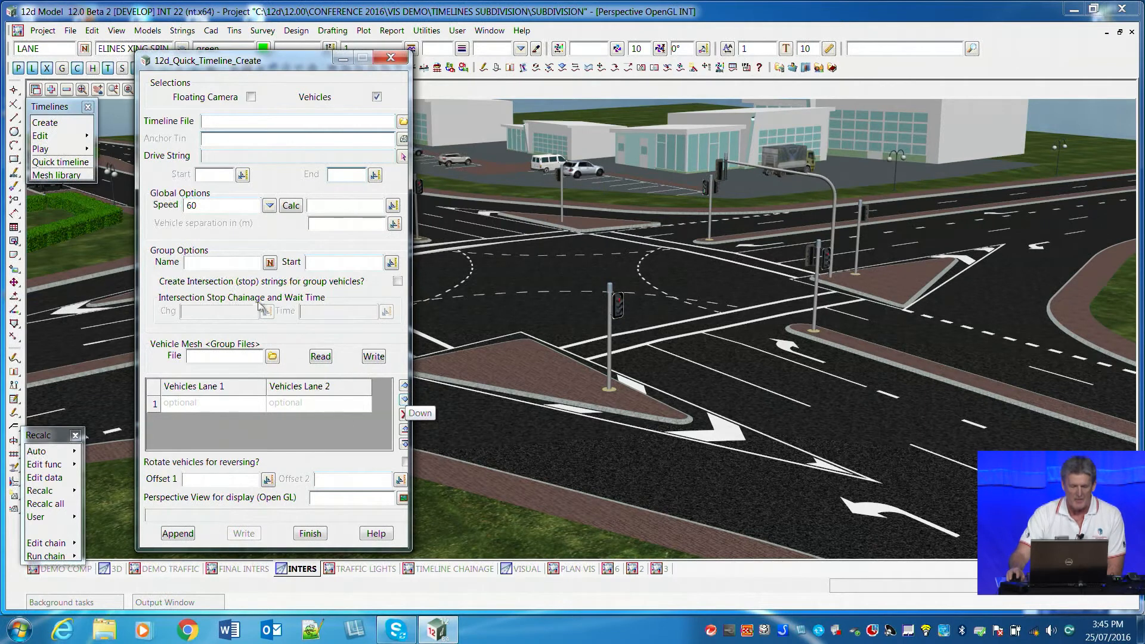
mouse_move(398, 283)
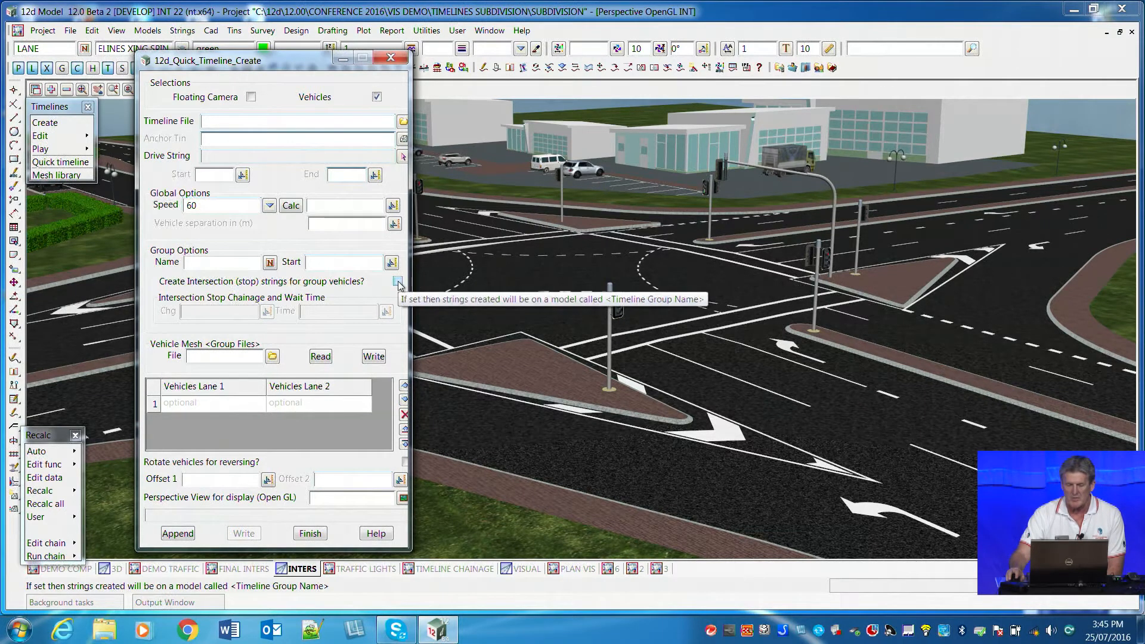
Step: Tick intersection stop strings and read the GROUP 2.vf vehicle mesh file into the lanes
click(398, 281)
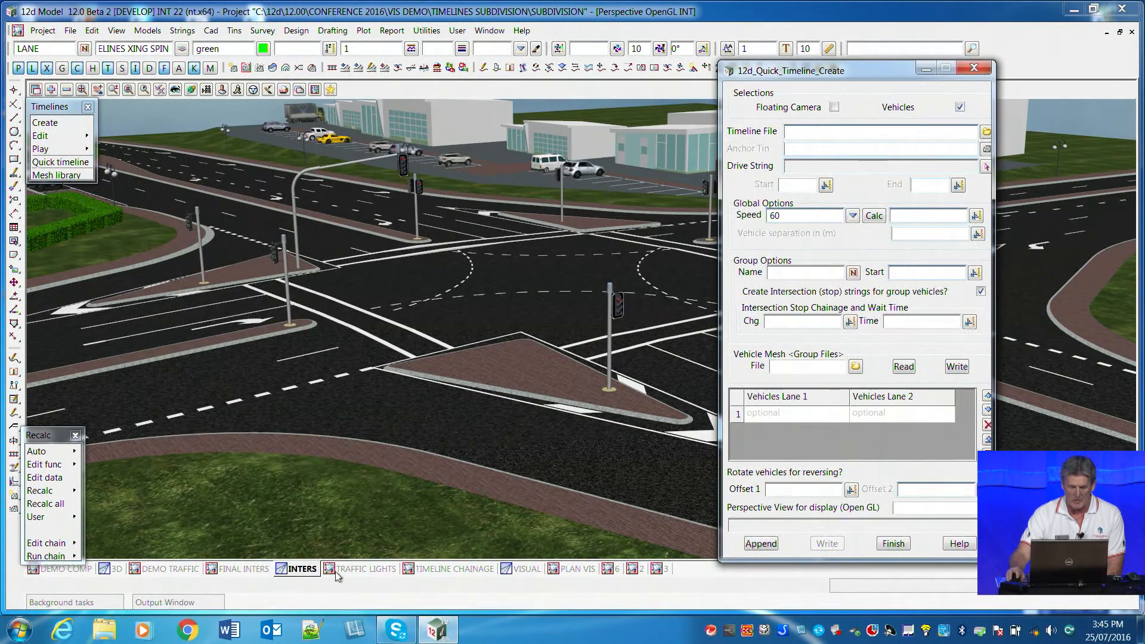
click(365, 569)
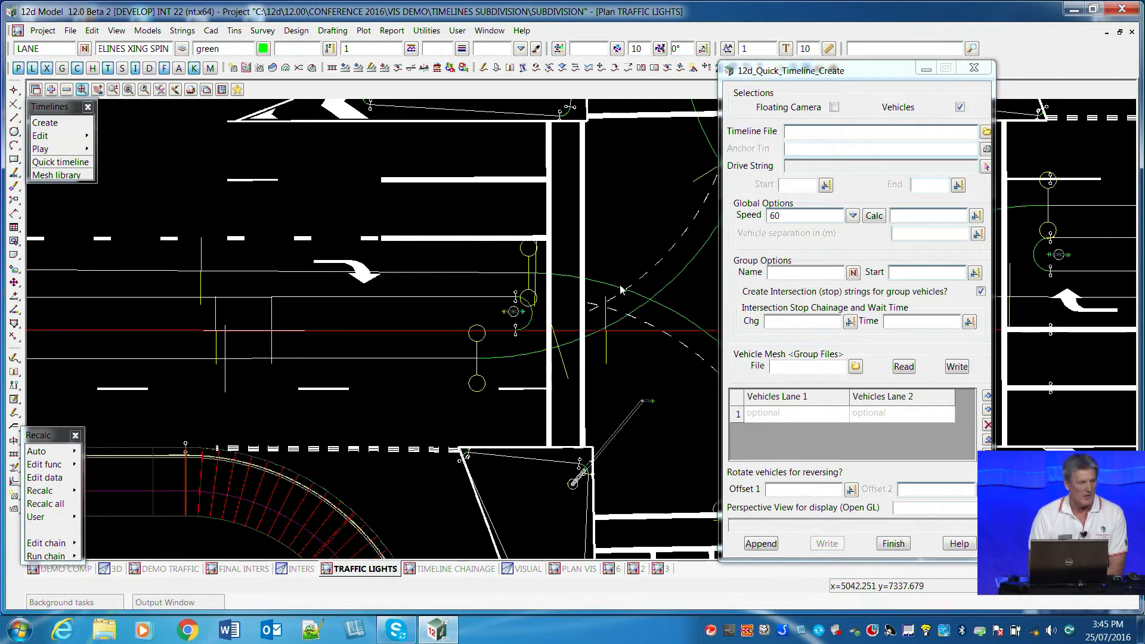
mouse_move(618, 231)
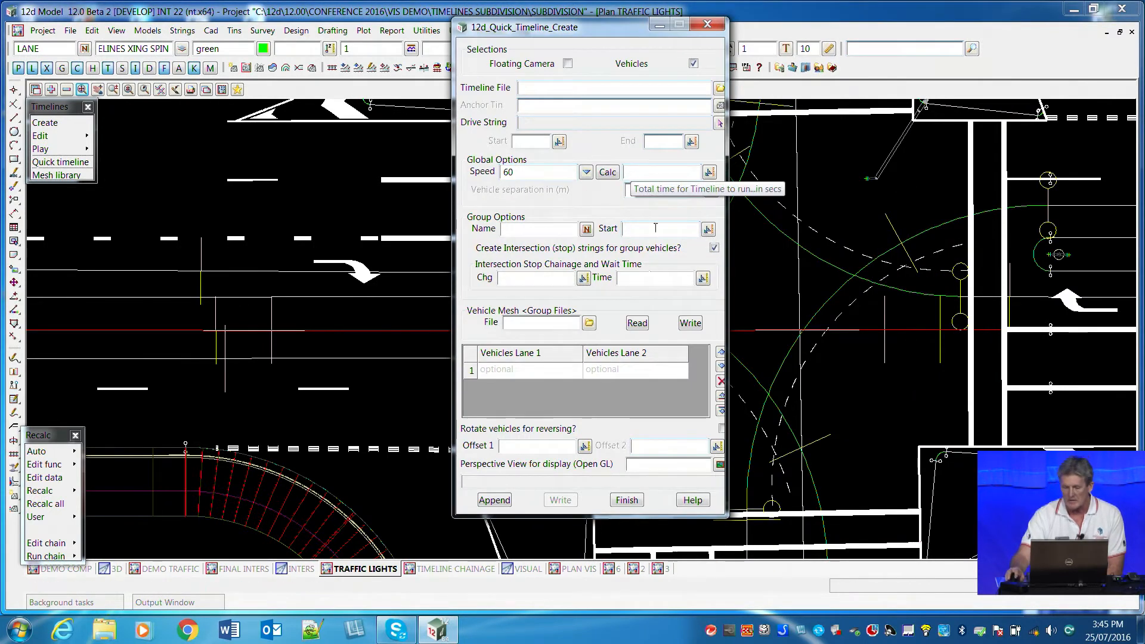
mouse_move(542, 350)
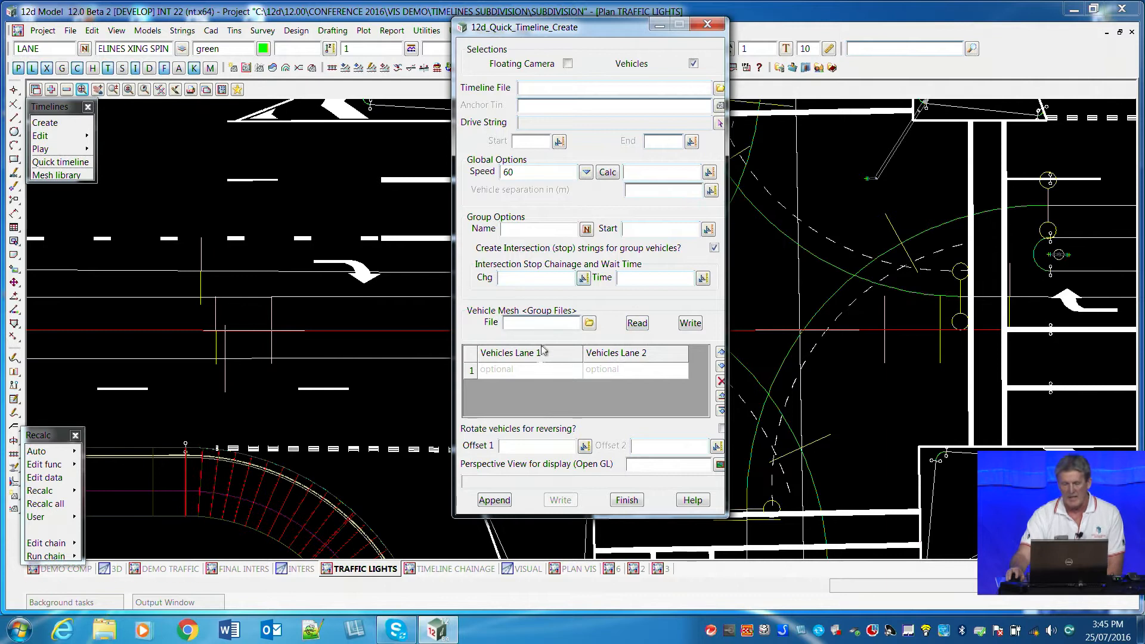
mouse_move(589, 322)
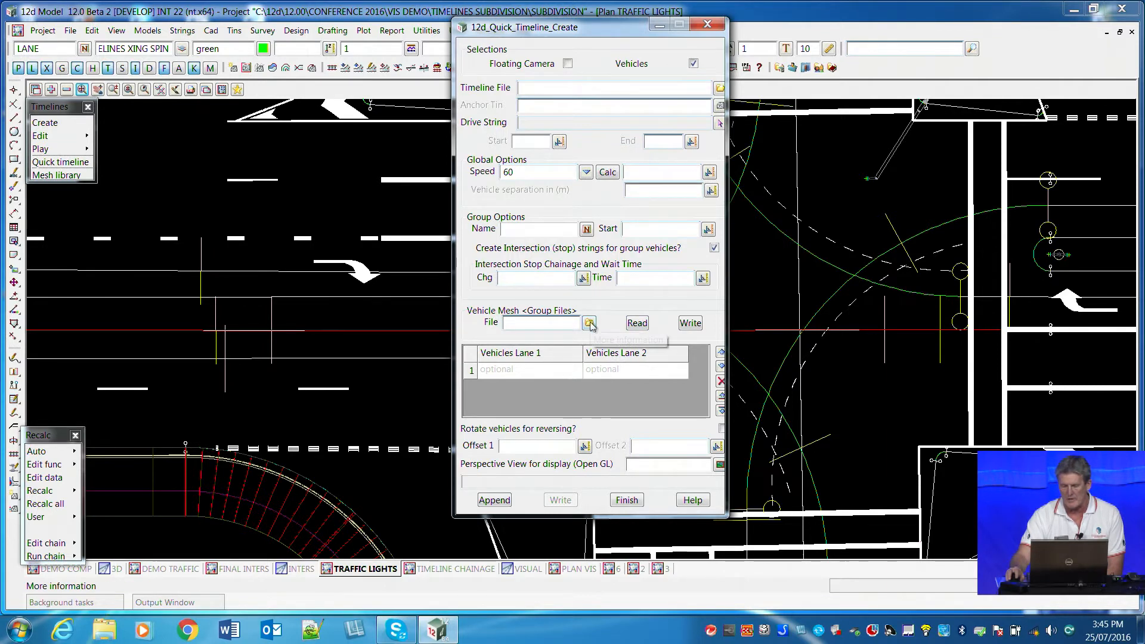
click(589, 322)
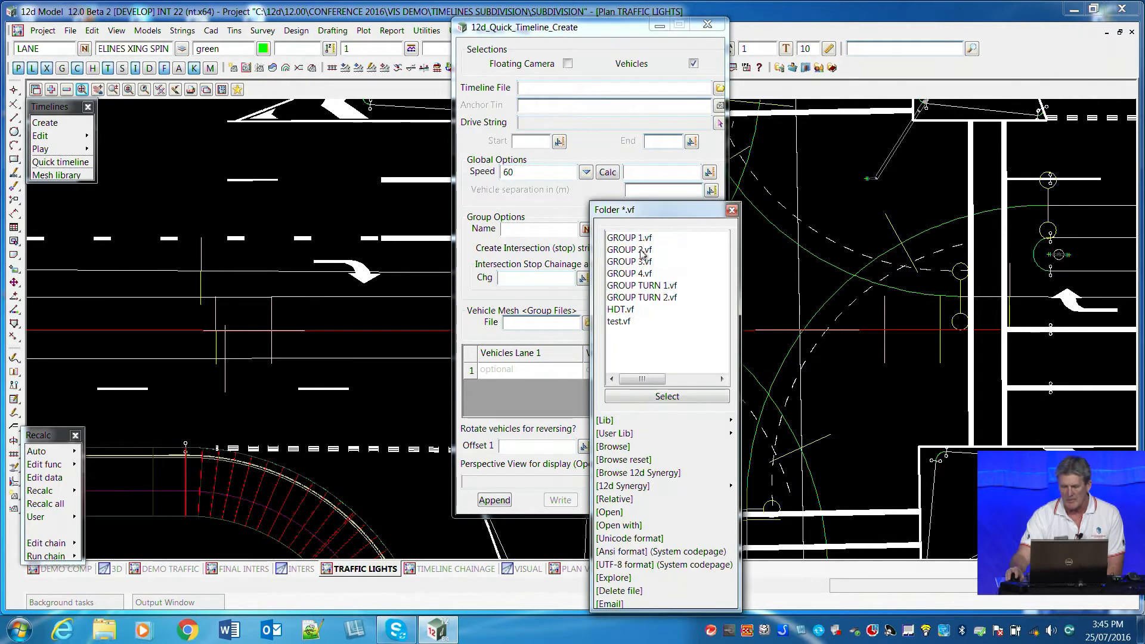
click(629, 249)
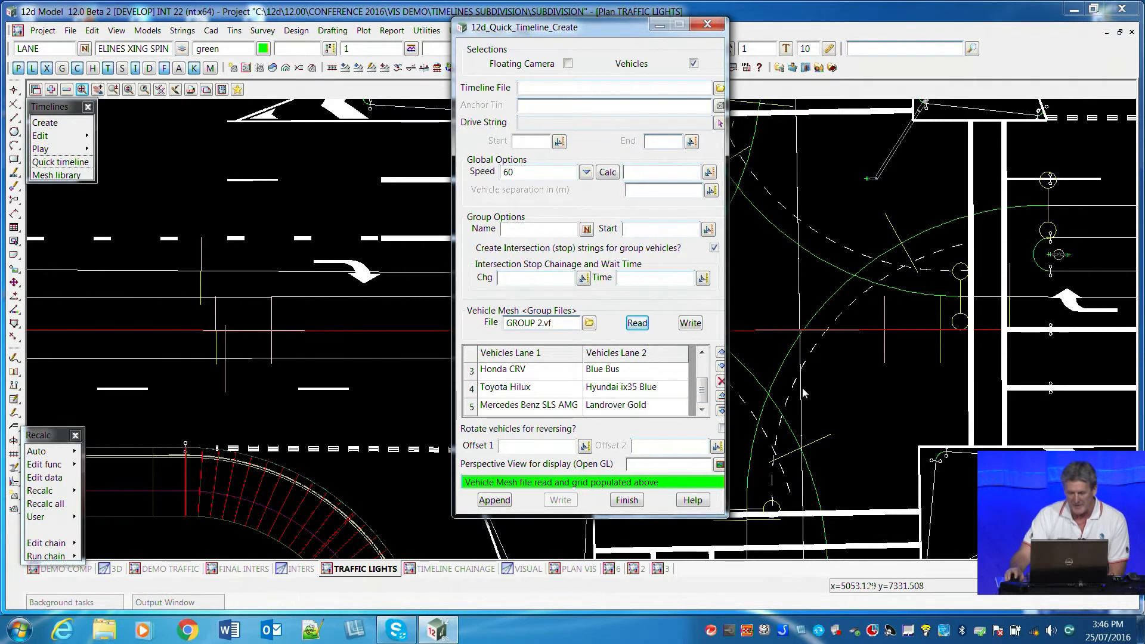
Step: Finish the Quick Timeline Create form to generate the traffic timeline
click(626, 500)
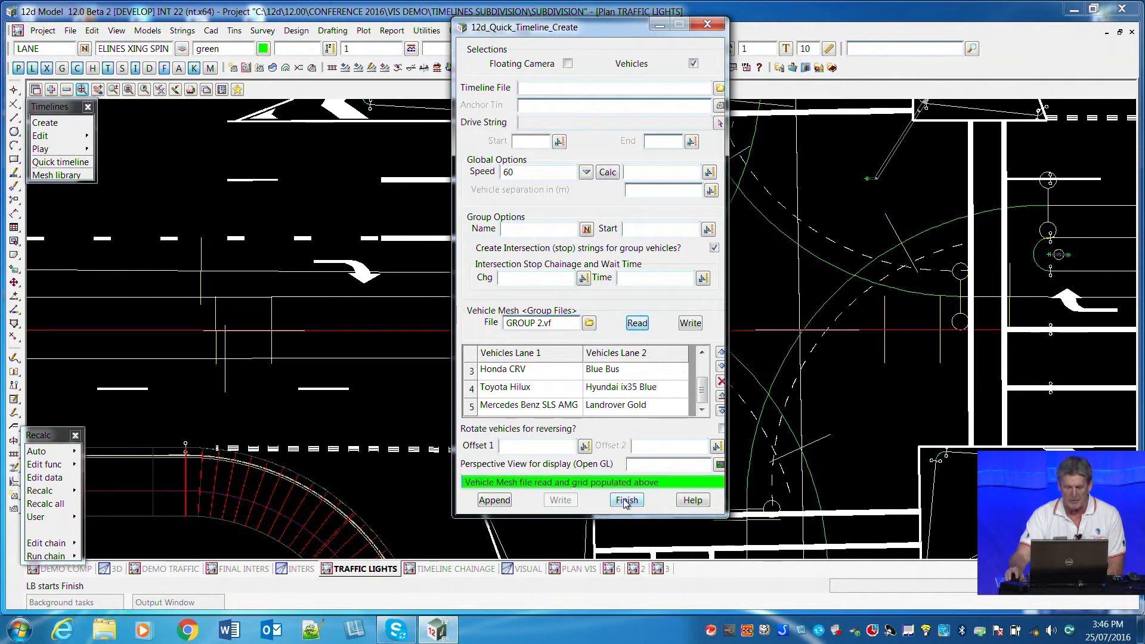
click(625, 499)
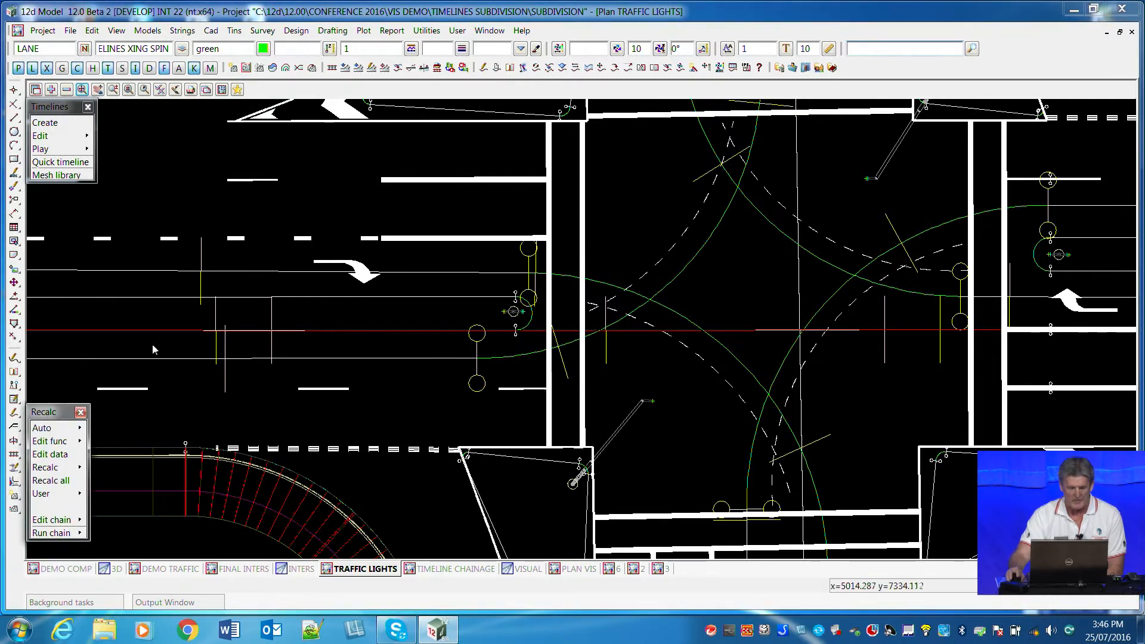
mouse_move(193, 437)
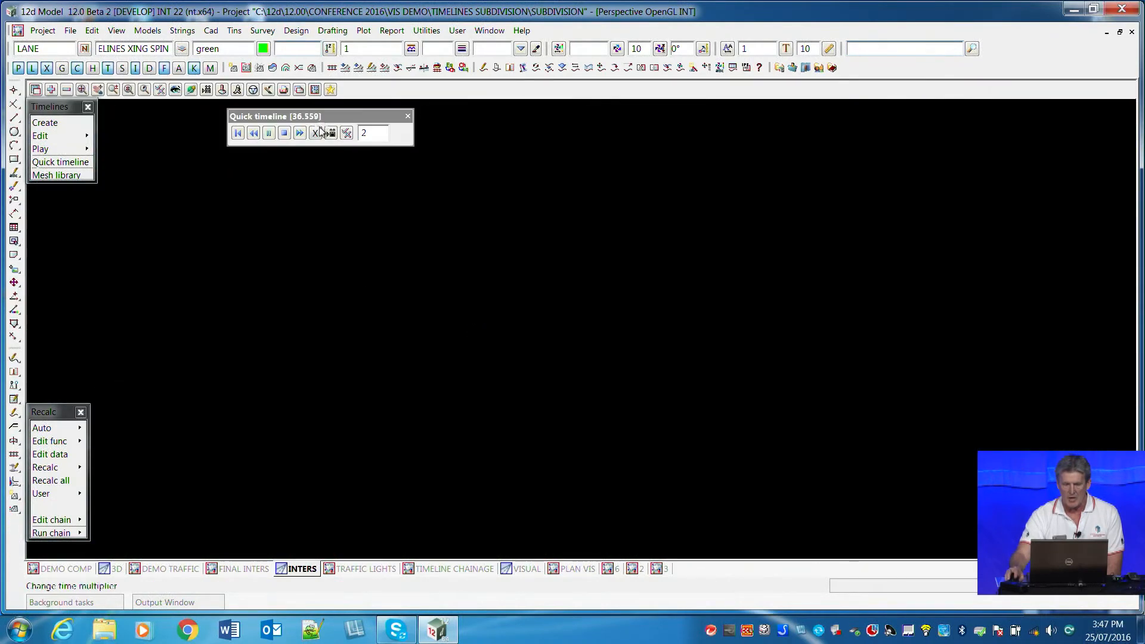
Step: Play, pause, resume and restart the traffic animation through the intersection
click(299, 133)
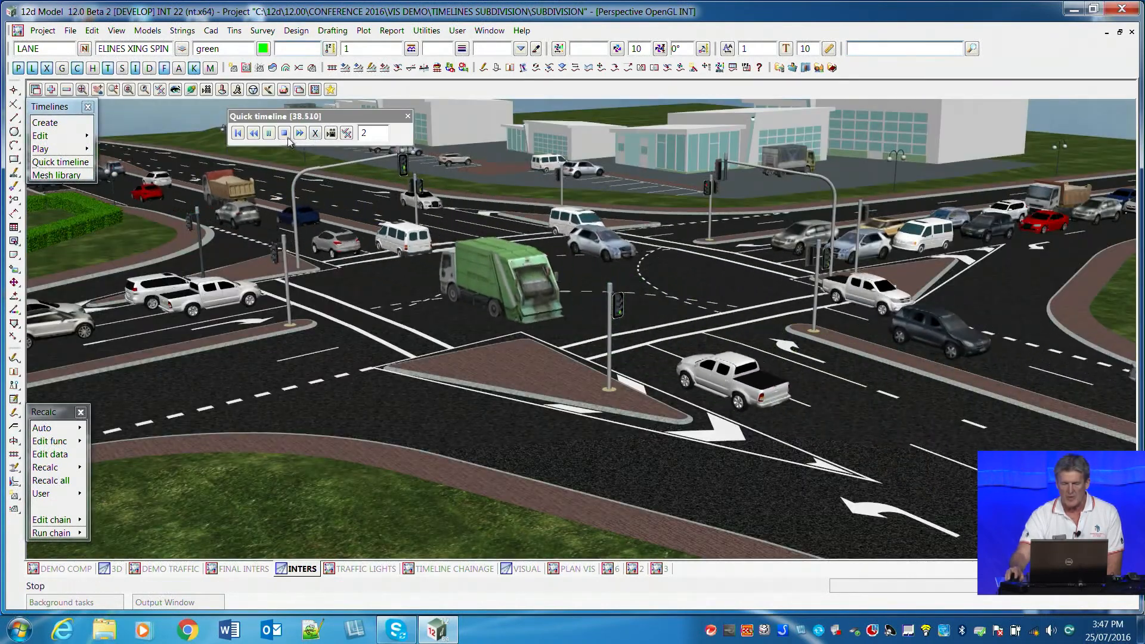
click(269, 133)
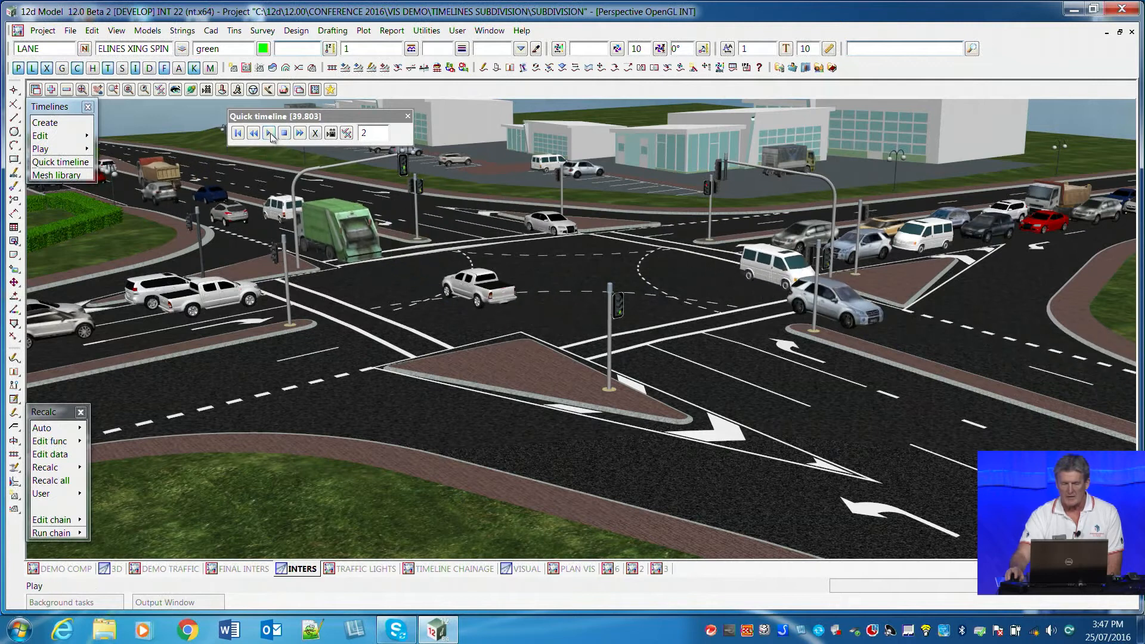
click(269, 132)
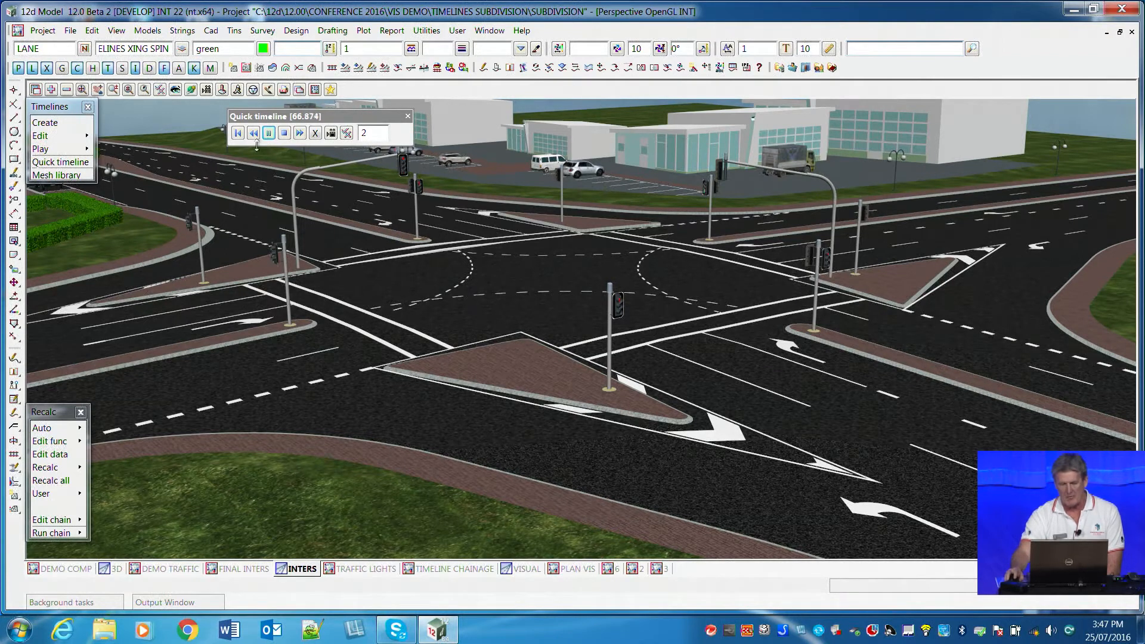
click(253, 133)
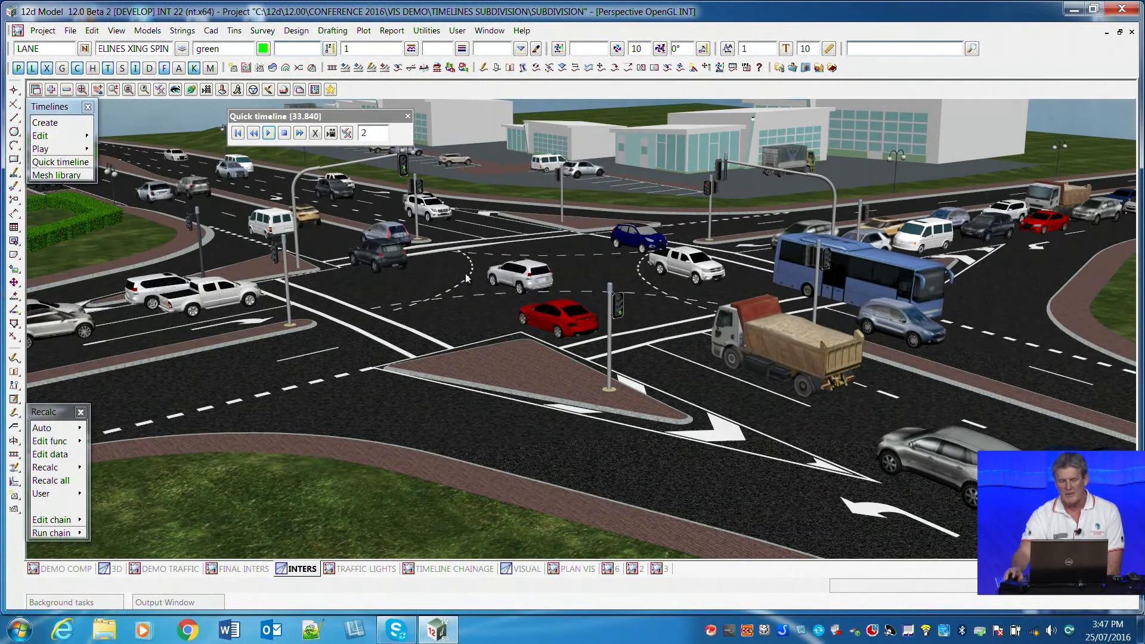
mouse_move(309, 352)
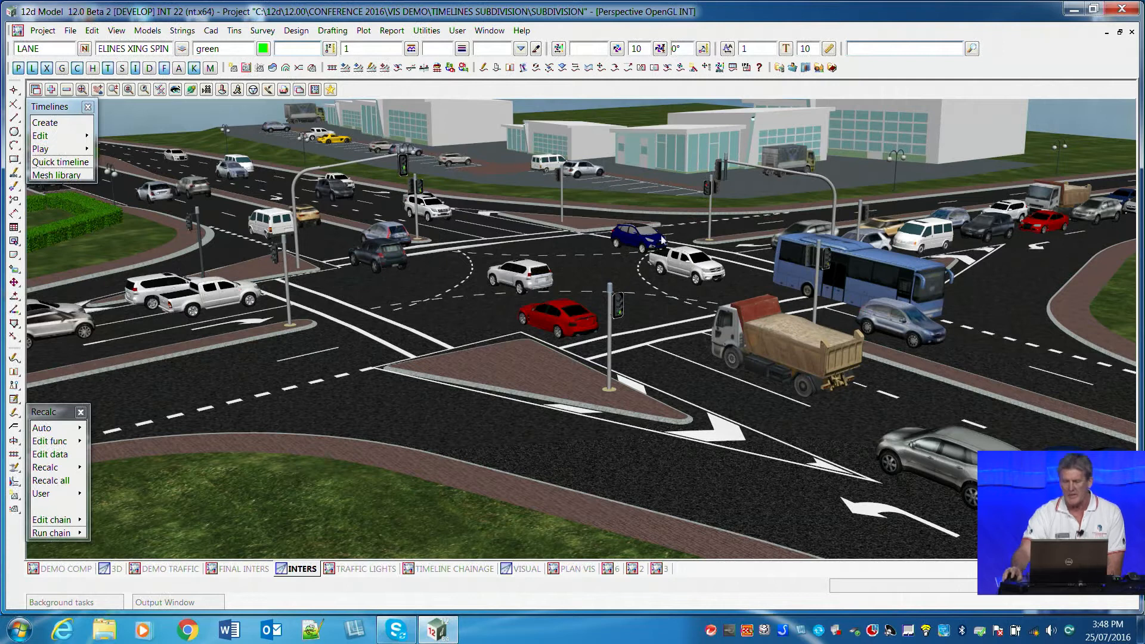
mouse_move(554, 304)
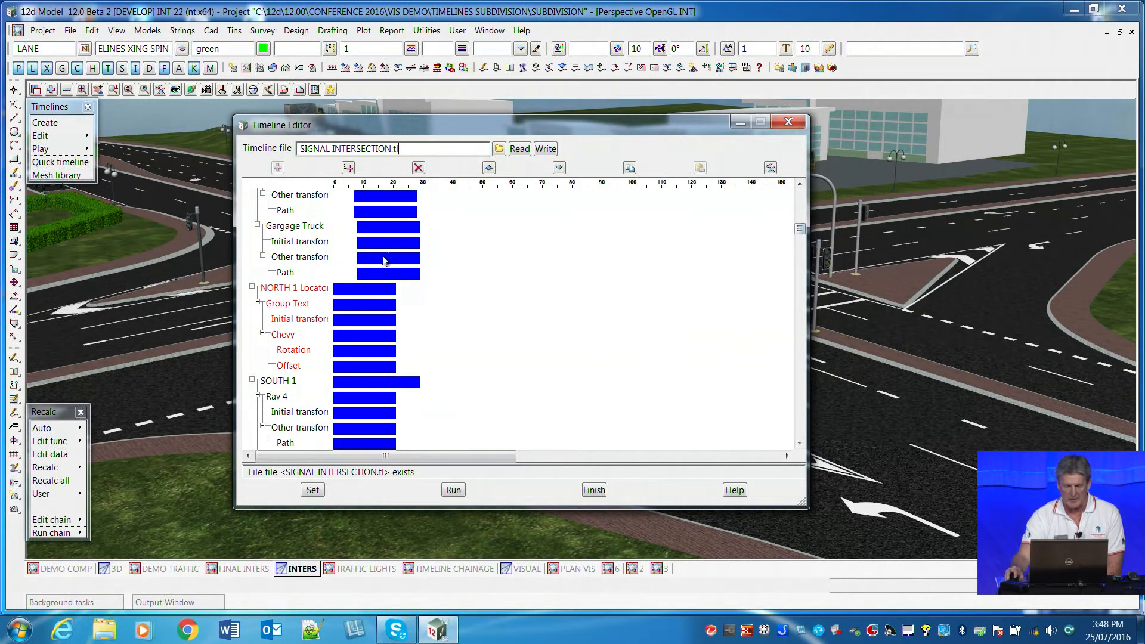
Step: Select the Gargage Truck row in the SIGNAL INTERSECTION timeline, then close the editor
click(295, 226)
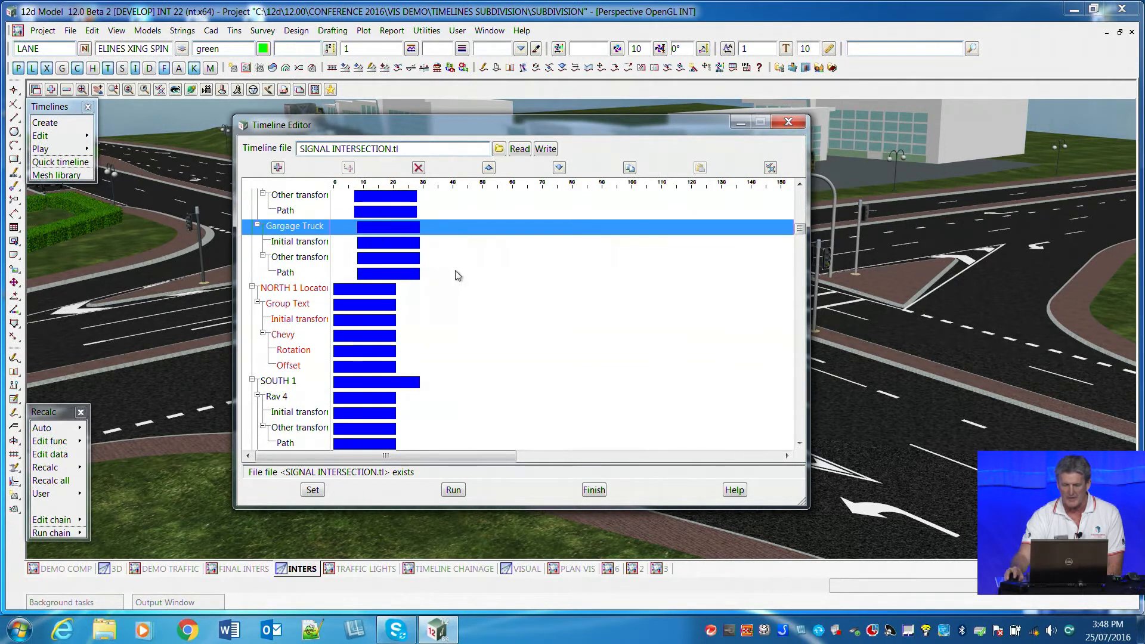
mouse_move(935, 273)
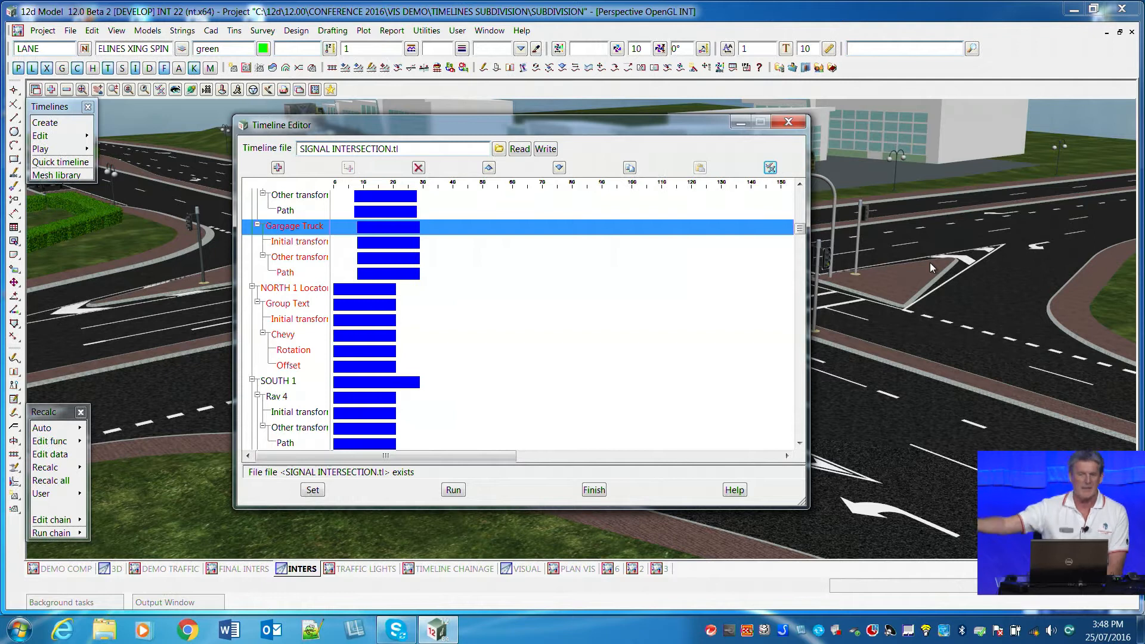
mouse_move(927, 237)
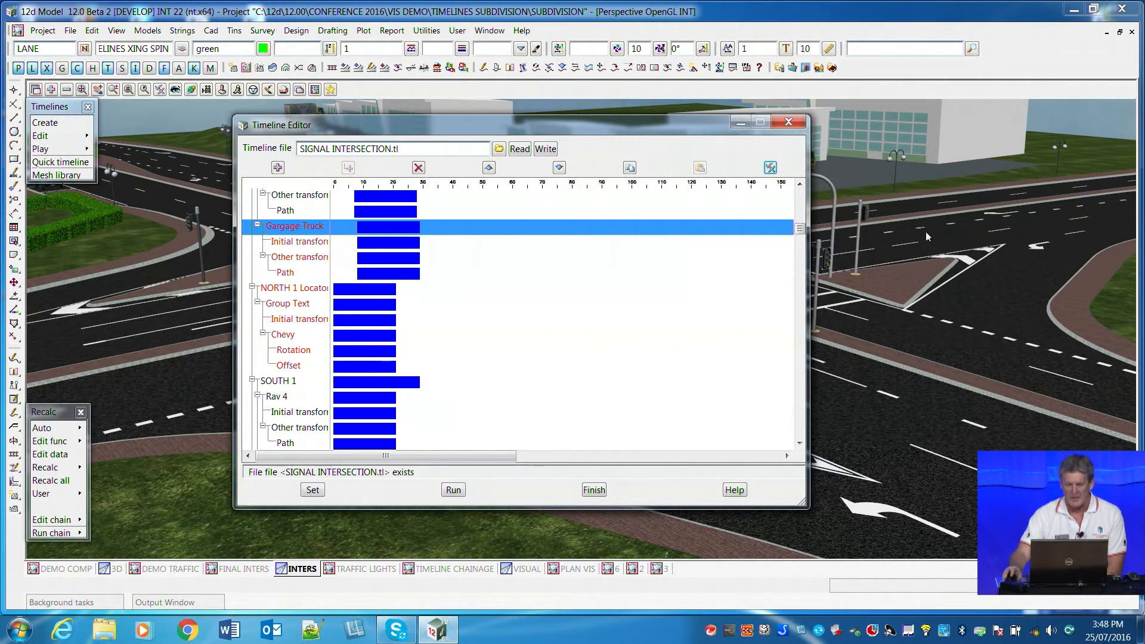
click(593, 489)
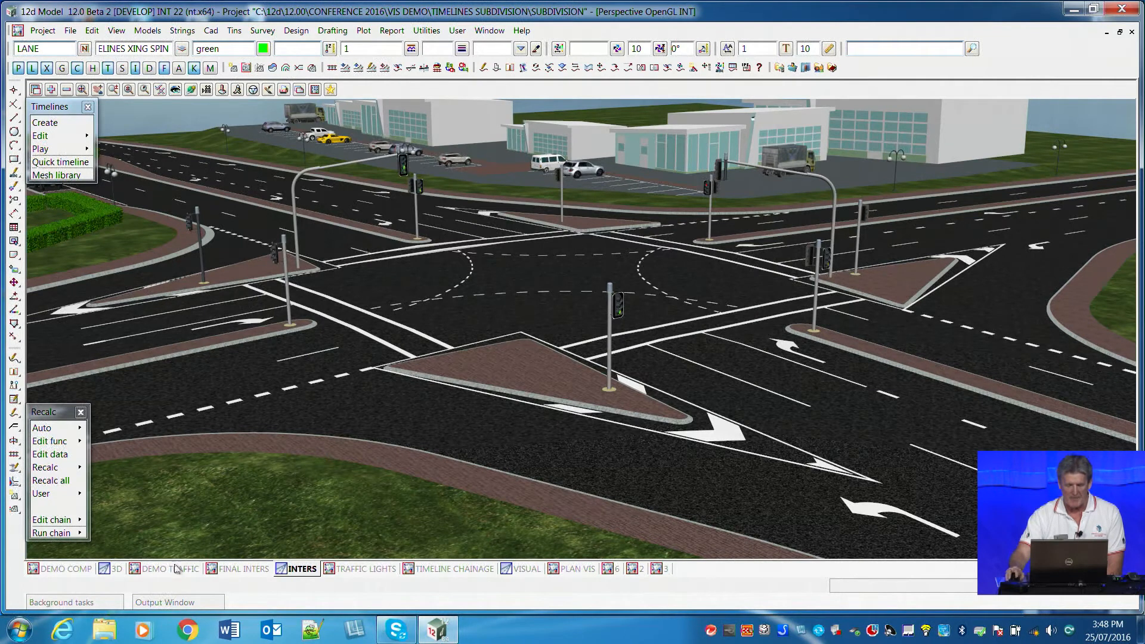
Step: Switch to the 3D view and play a saved .tl timeline ending over the roundabout
click(117, 568)
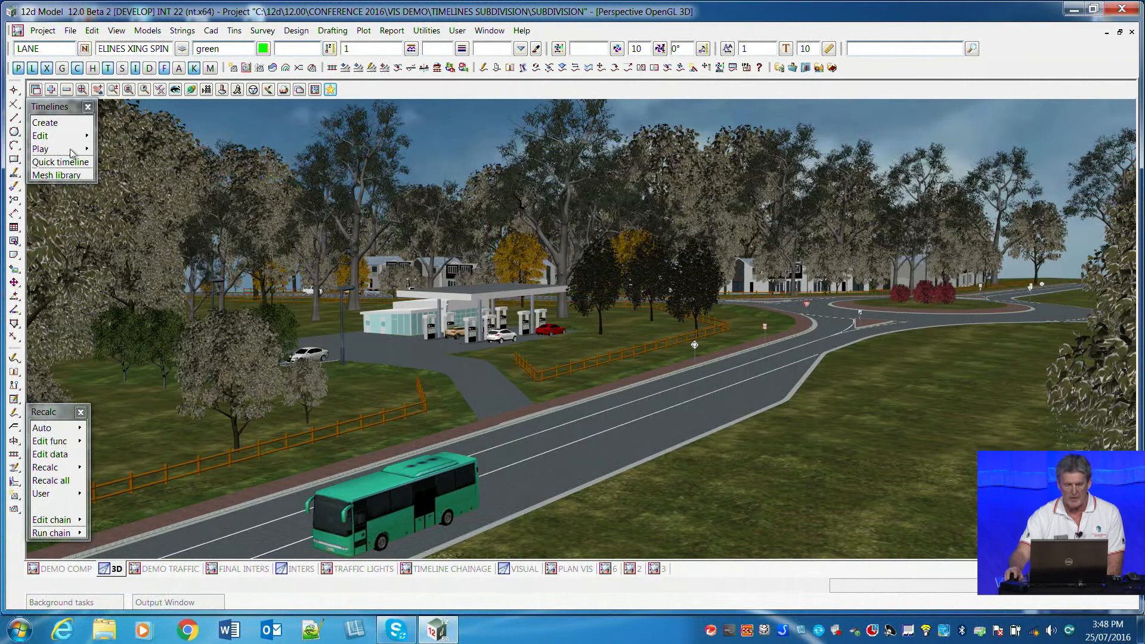
click(40, 149)
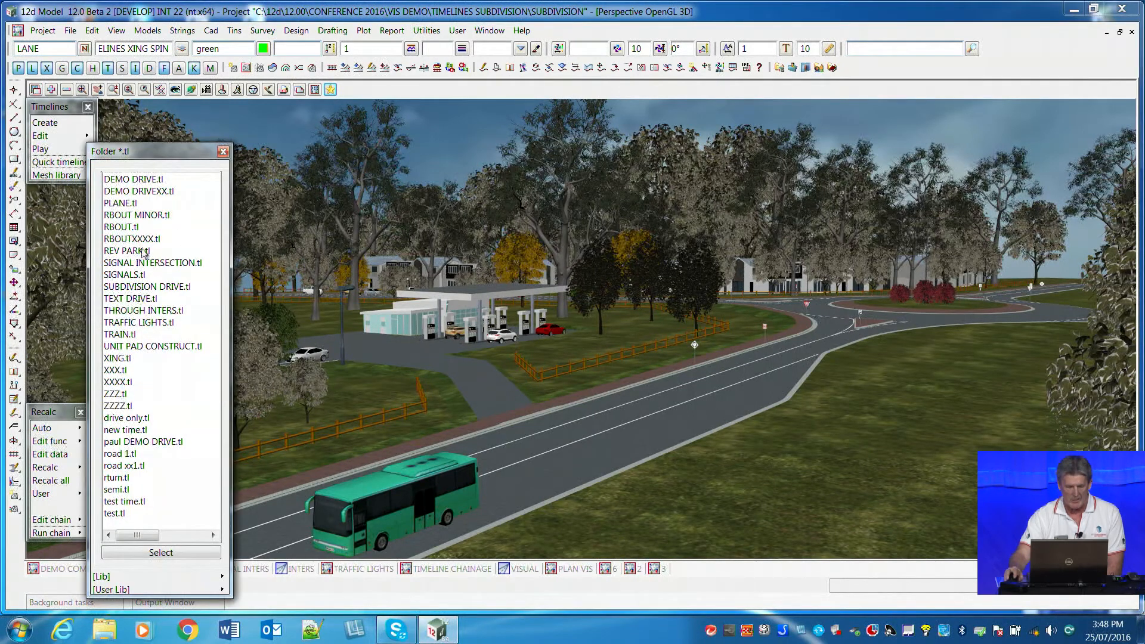
double_click(120, 227)
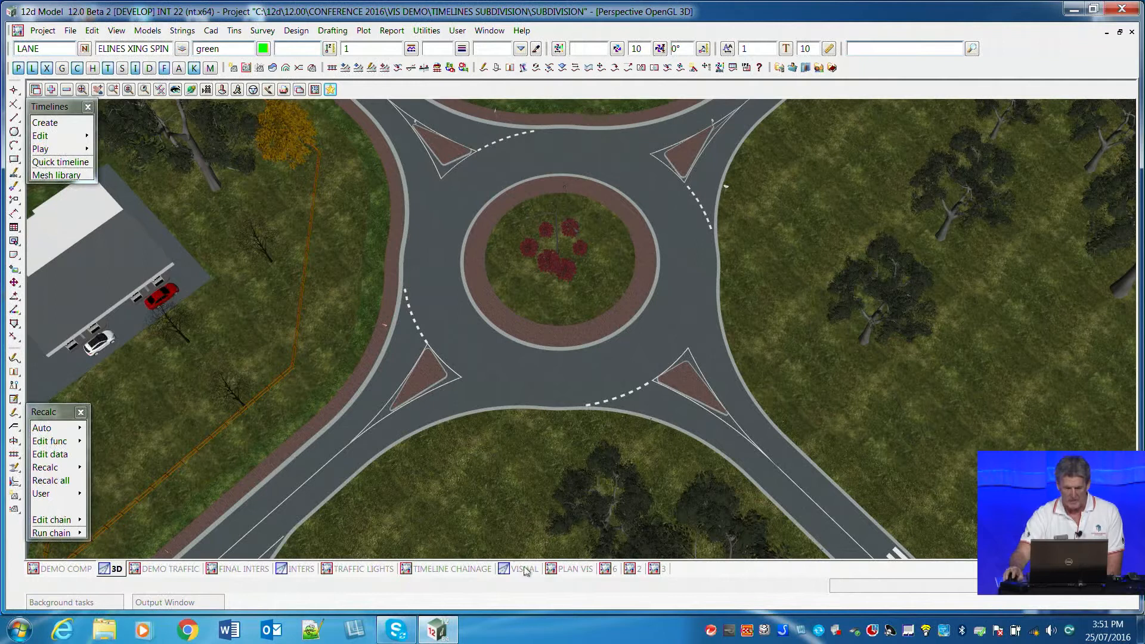
Step: Switch to the VISUAL street scene and open the saved timeline list for playing
click(523, 568)
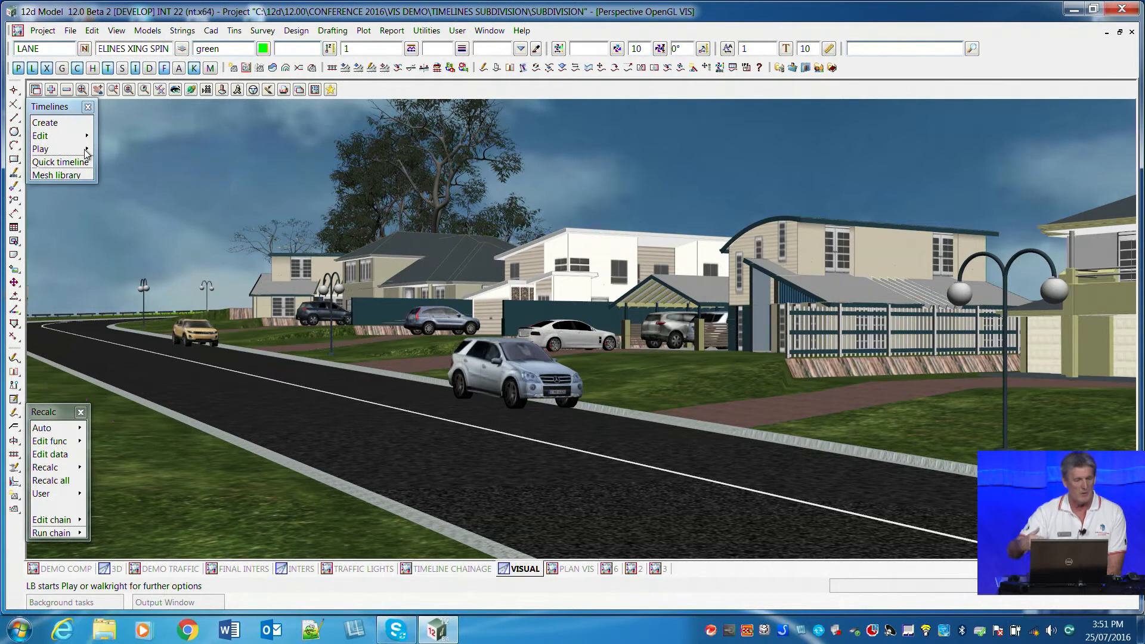
click(40, 149)
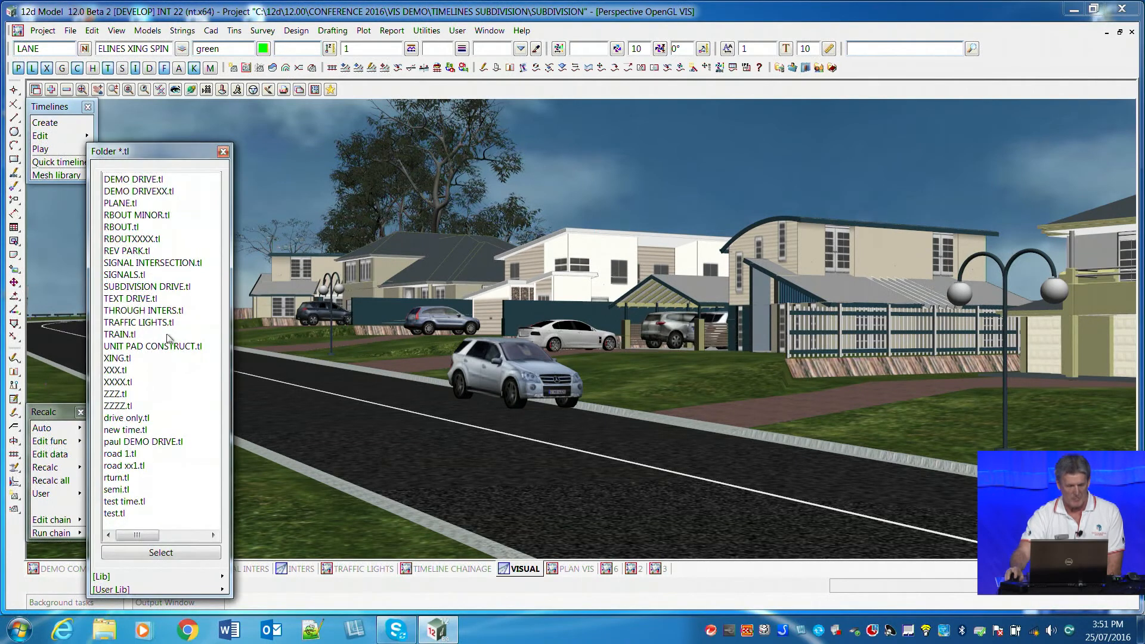
mouse_move(167, 290)
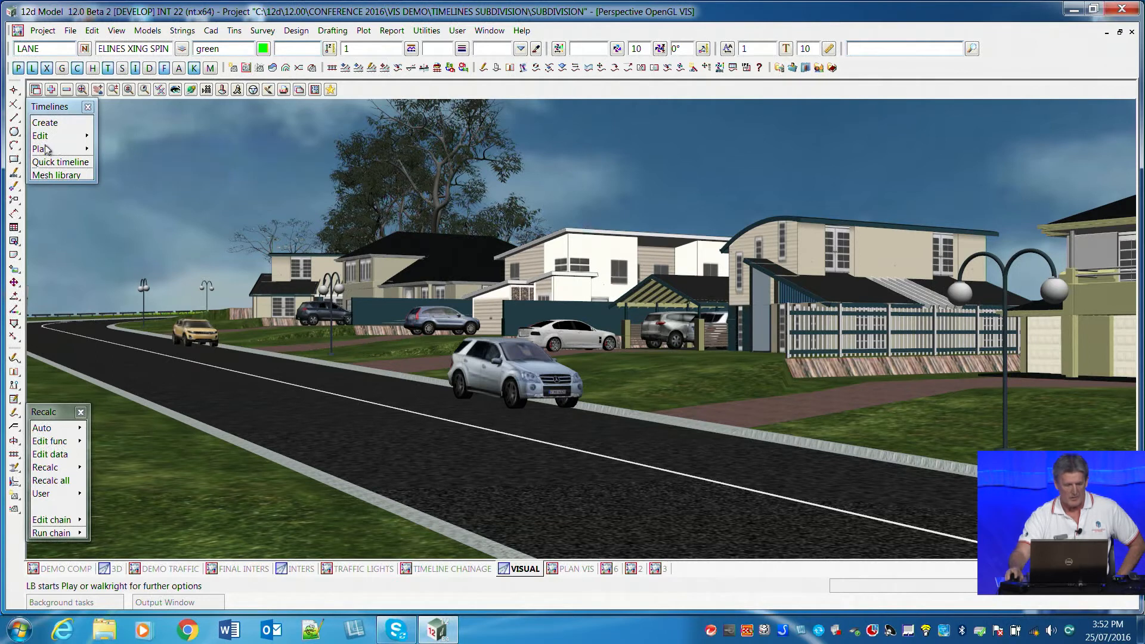
Step: Load UNIT PAD CONSTRUCT.tl, play it, step back, then stop the playback
click(40, 149)
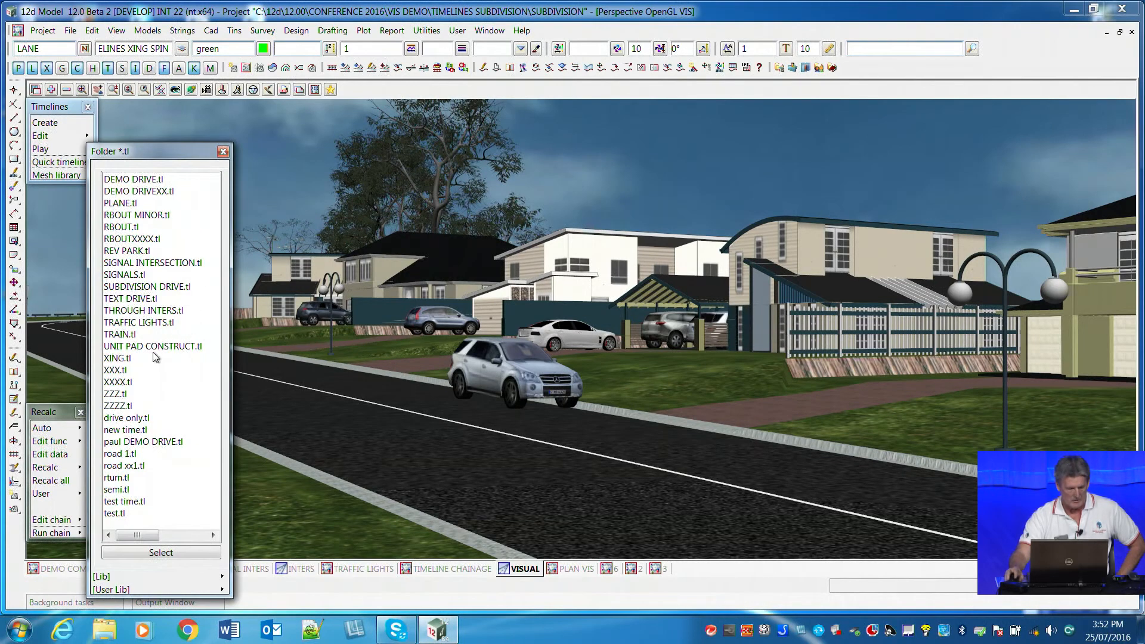
double_click(153, 345)
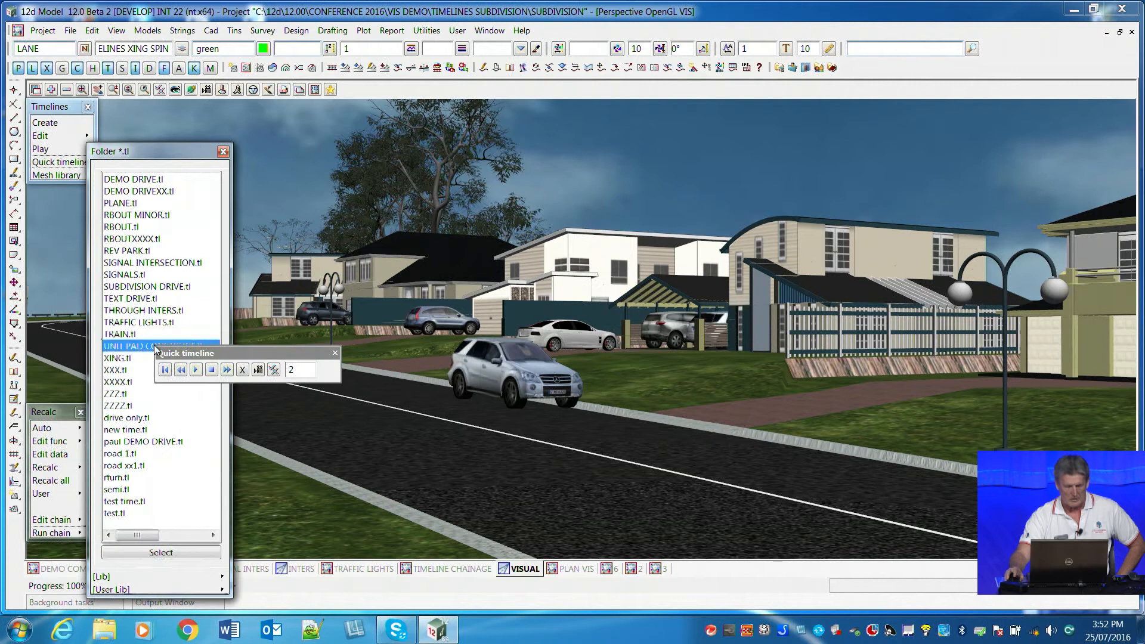
click(166, 368)
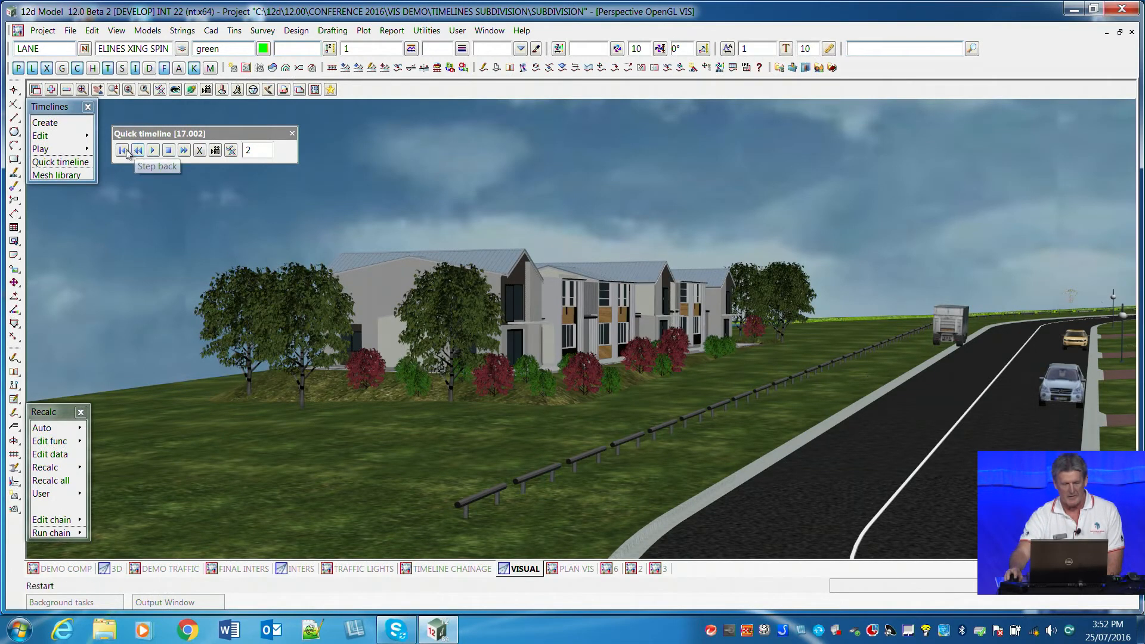
click(152, 150)
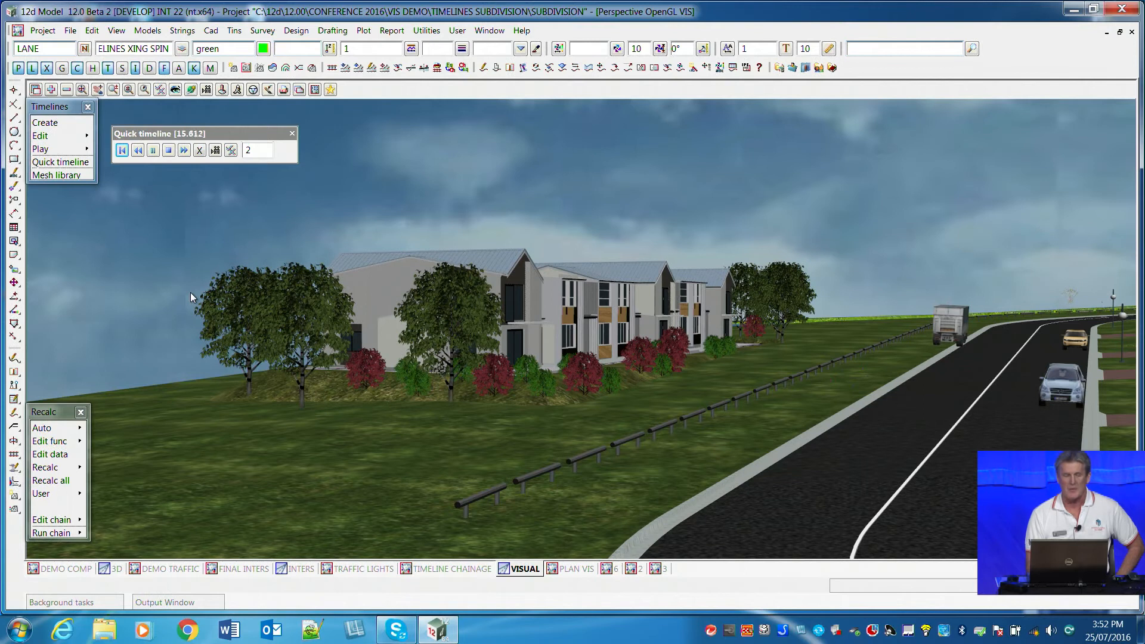
click(153, 149)
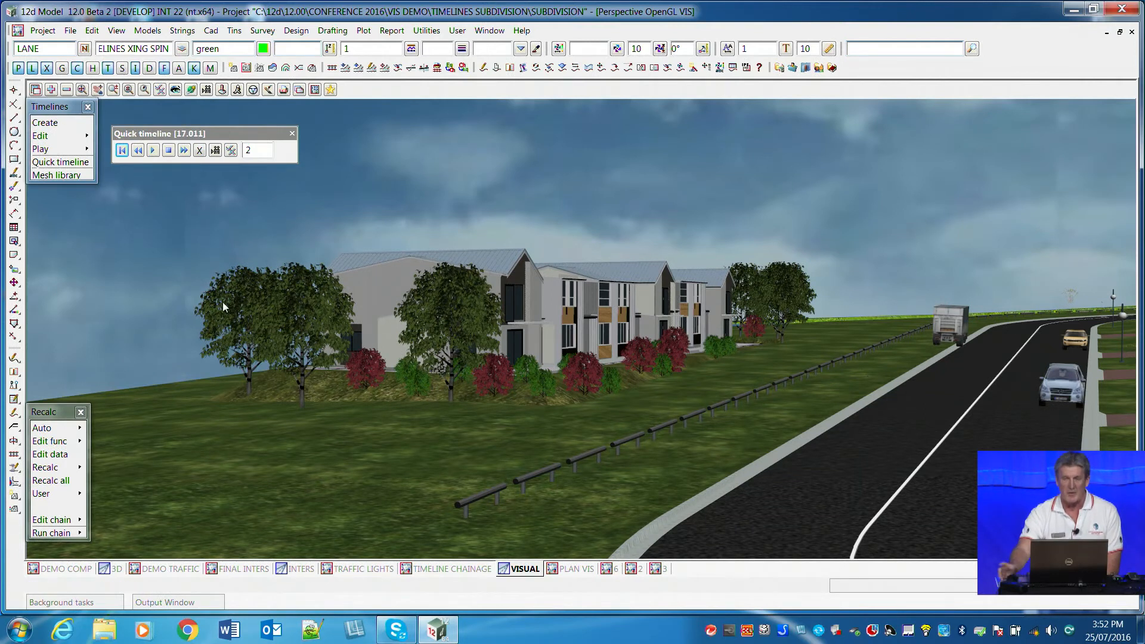
mouse_move(302, 141)
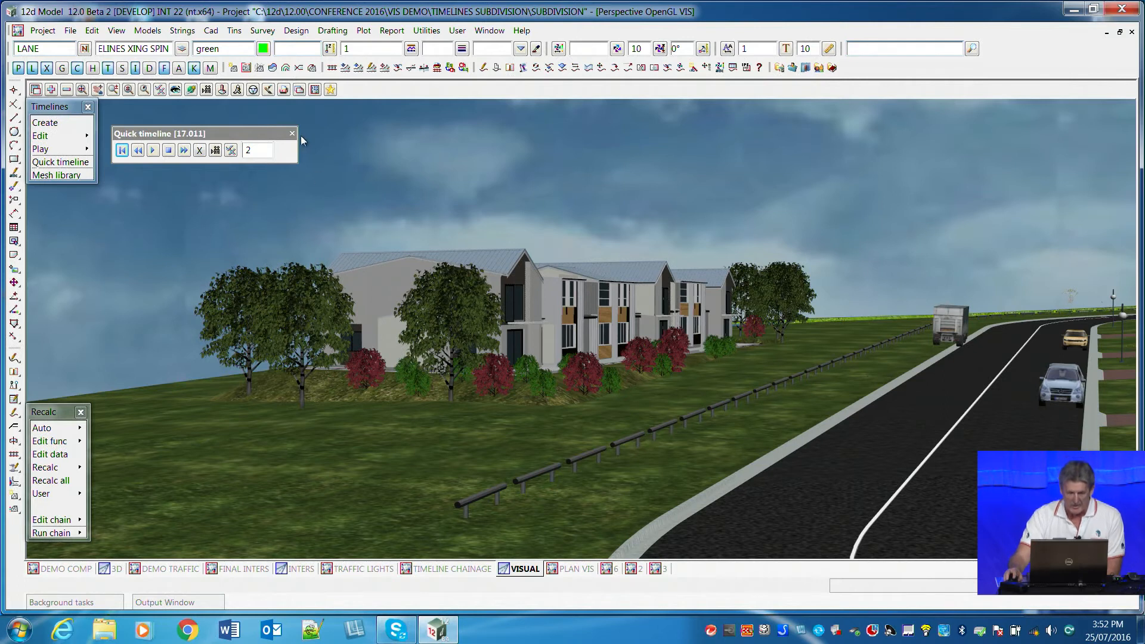
mouse_move(292, 133)
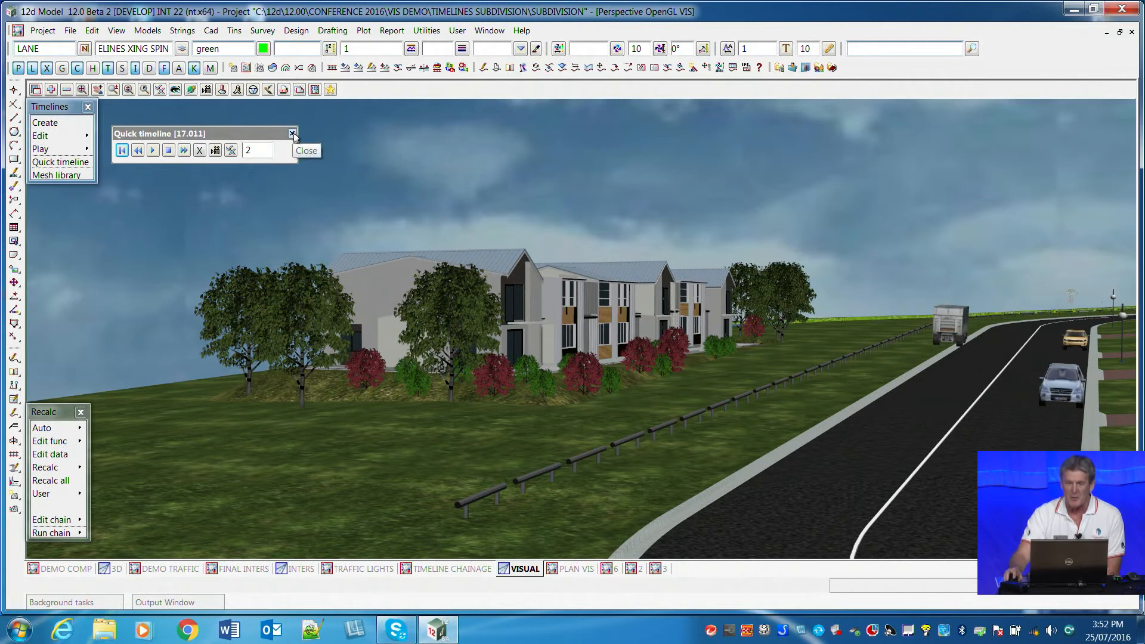
mouse_move(602, 427)
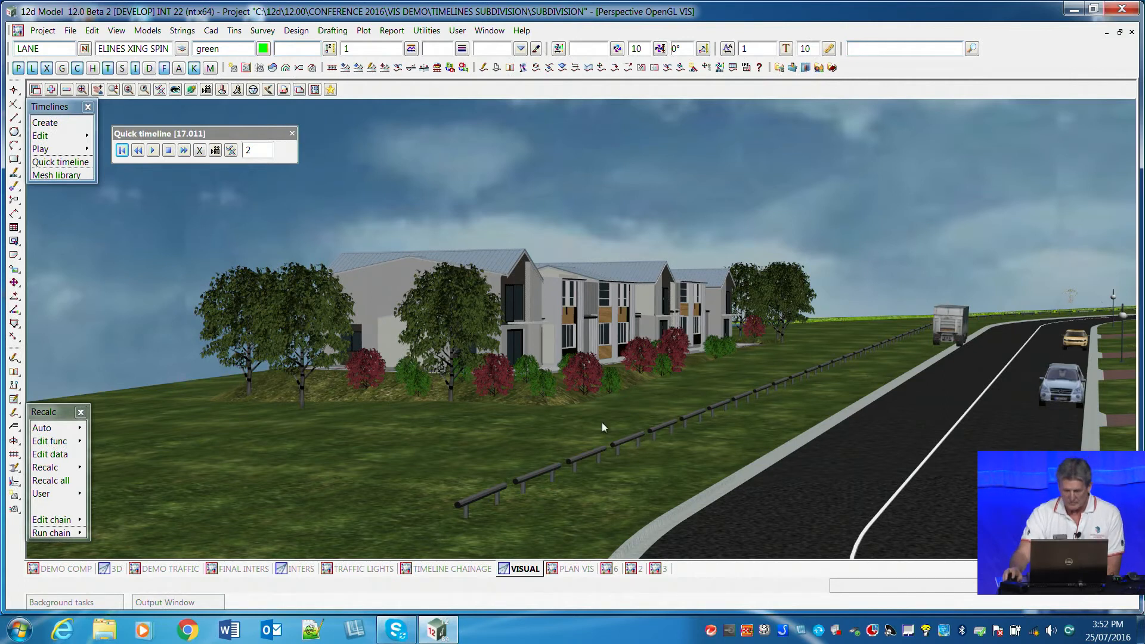
mouse_move(580, 336)
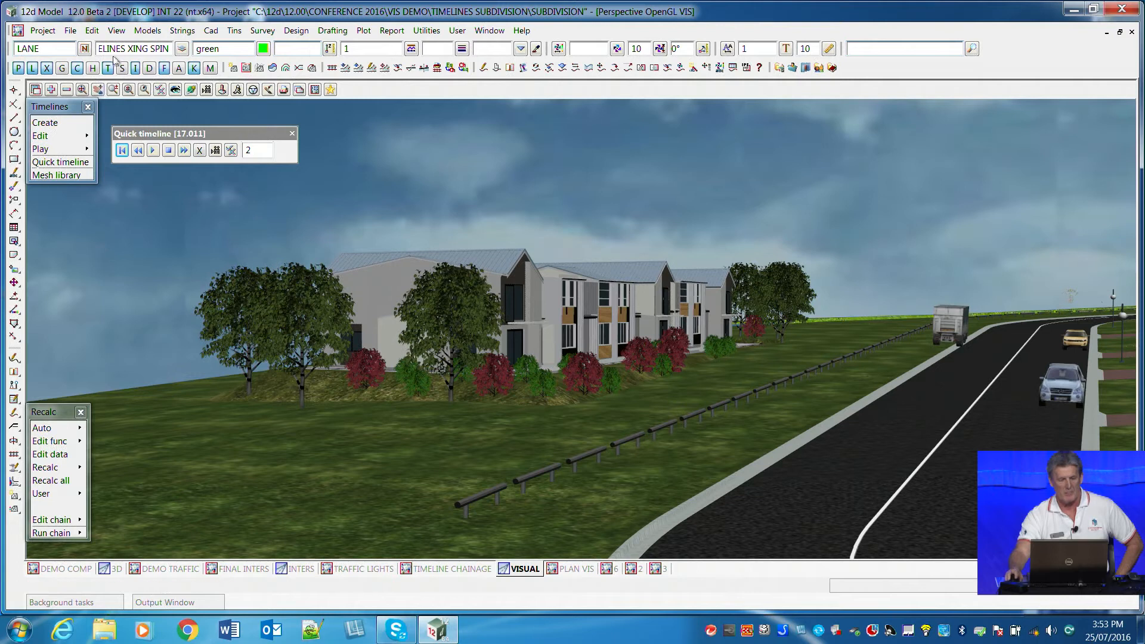
Step: Open the Place a mesh dialog with Library source and move it upper left
click(116, 30)
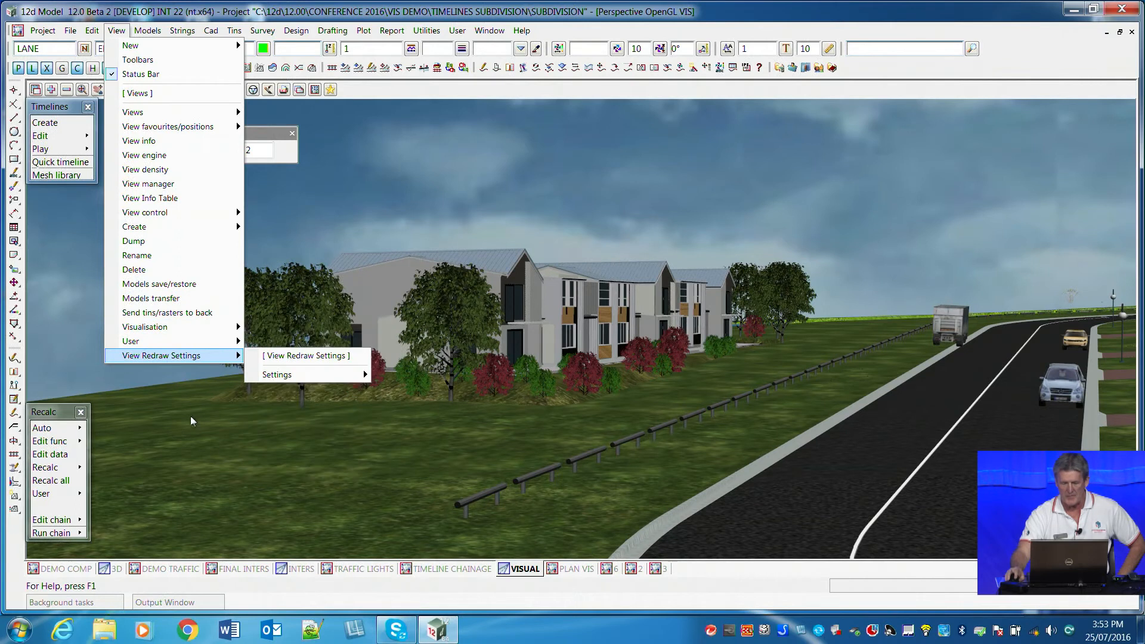
mouse_move(202, 461)
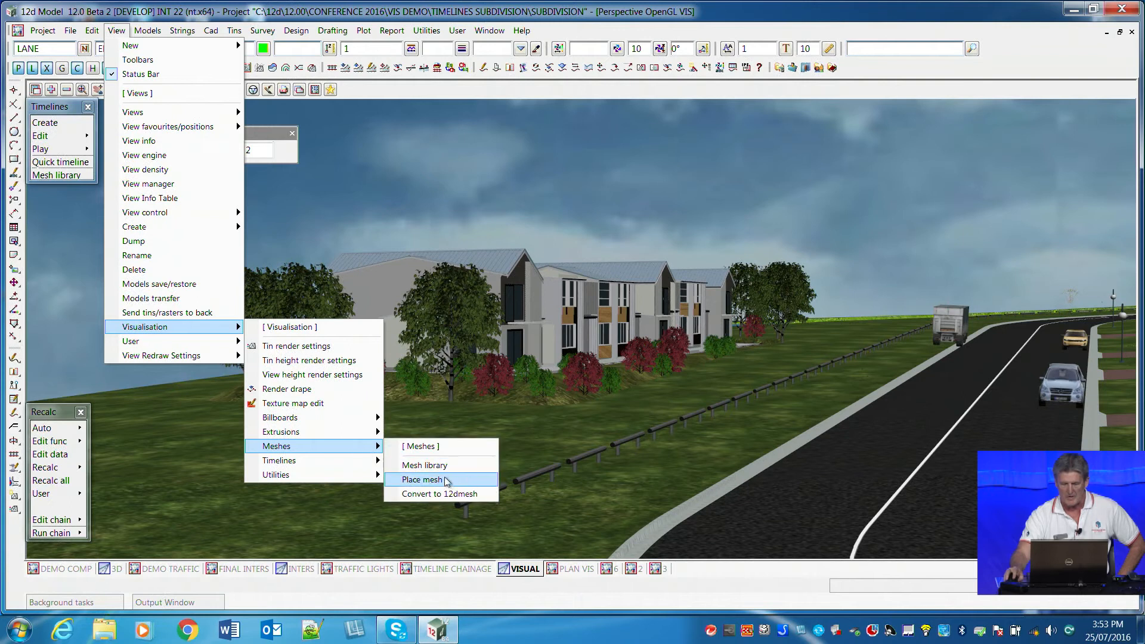
click(422, 480)
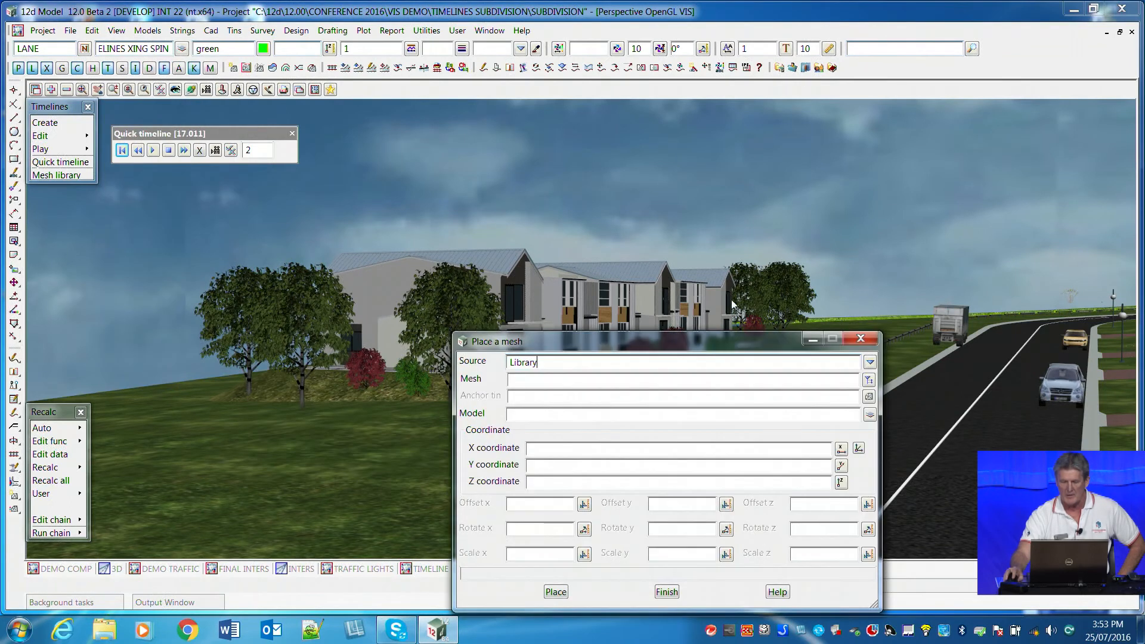
drag(665, 341, 292, 162)
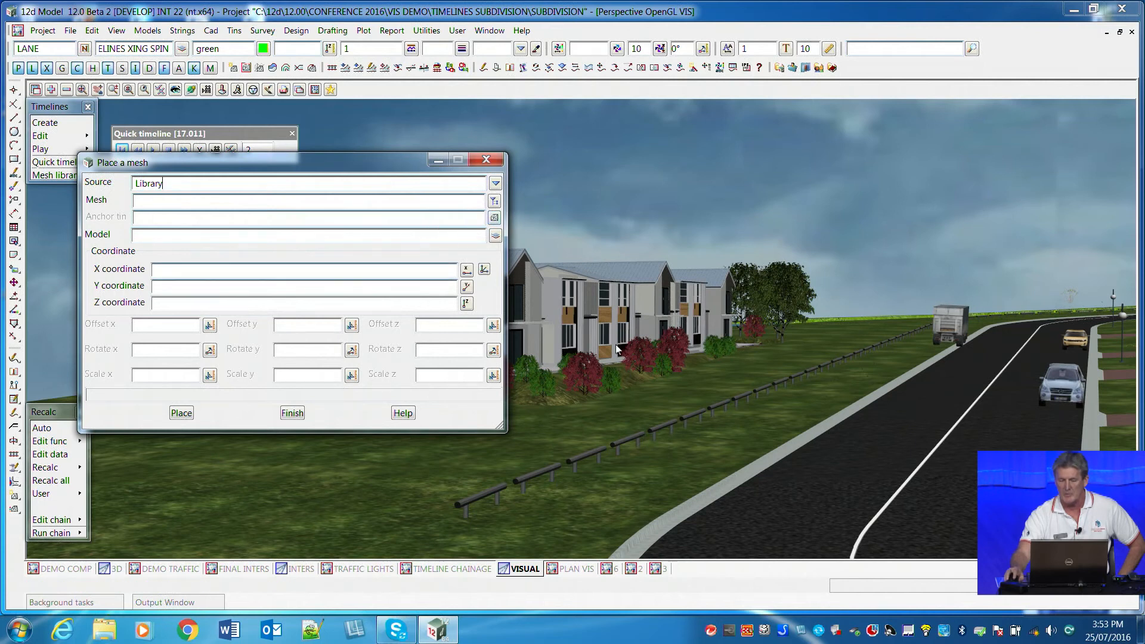
mouse_move(429, 363)
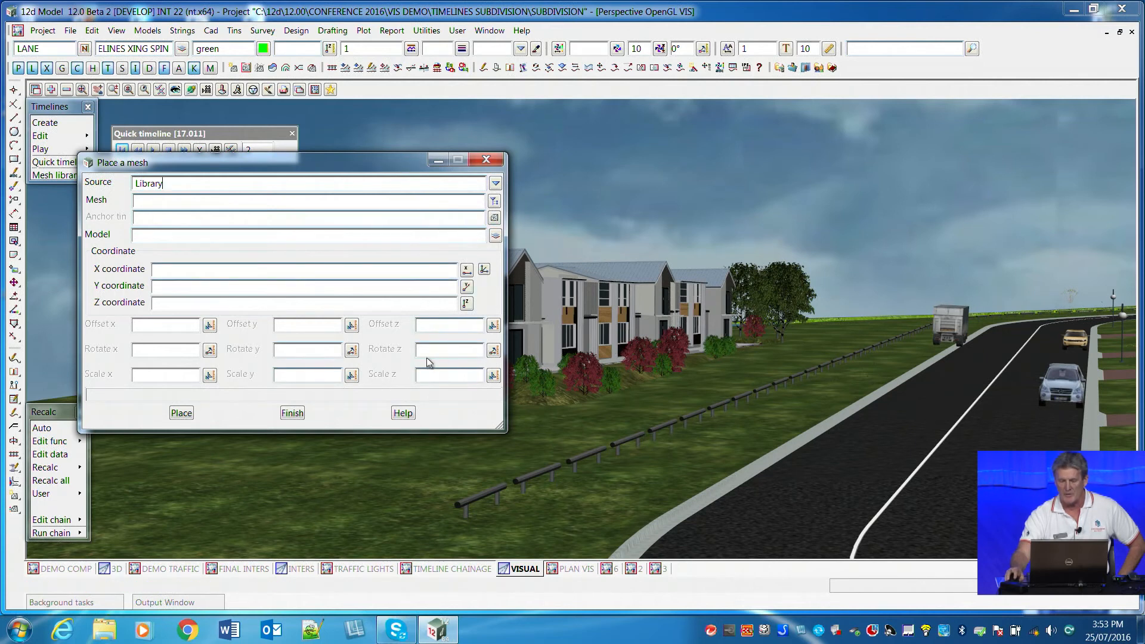
mouse_move(448, 348)
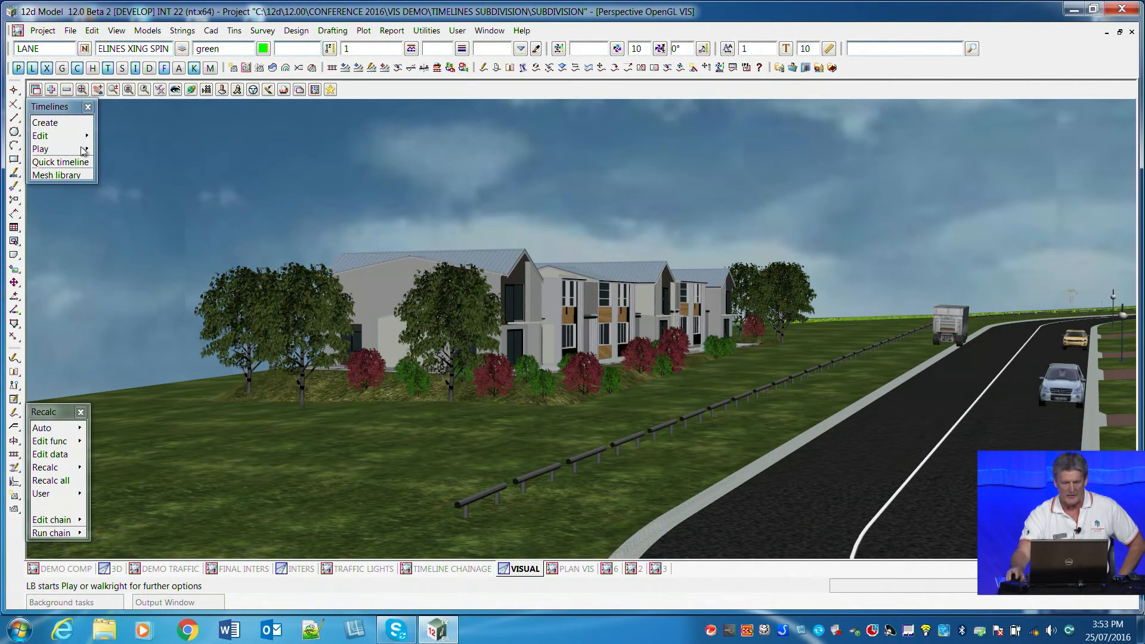
Step: Choose XING.tl from the saved timelines list and select it for playback
click(61, 161)
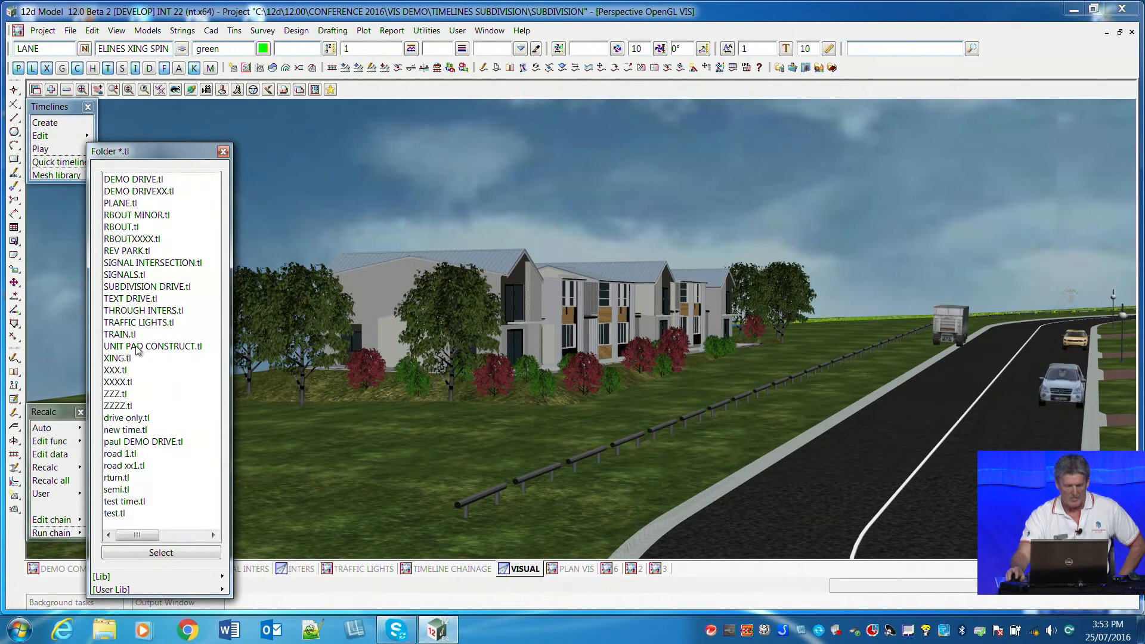
mouse_move(131, 362)
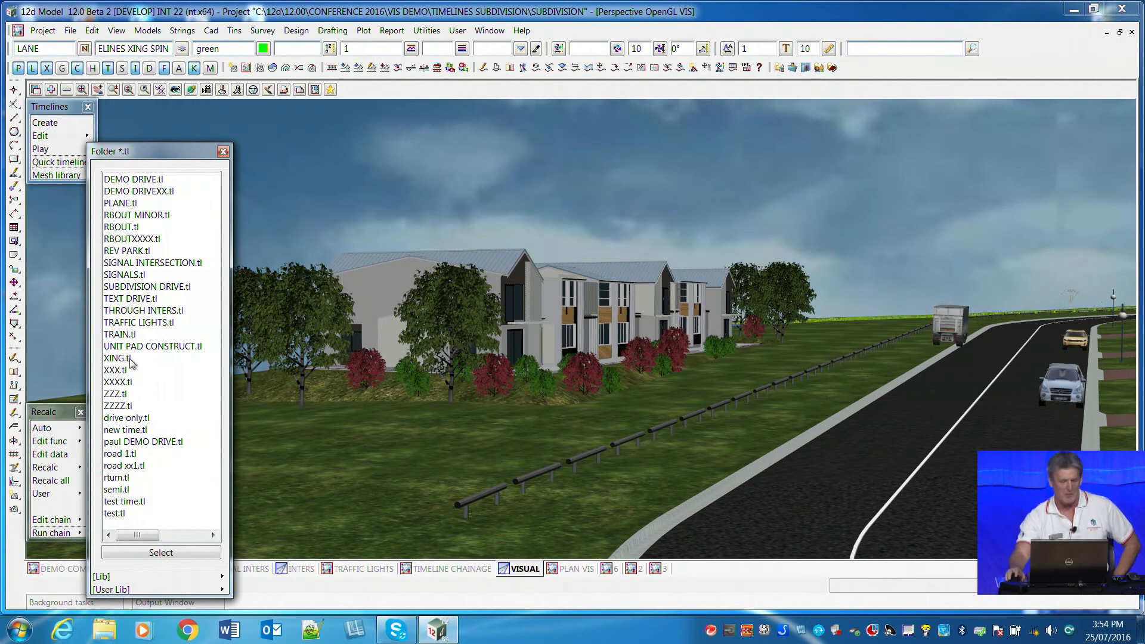
click(117, 357)
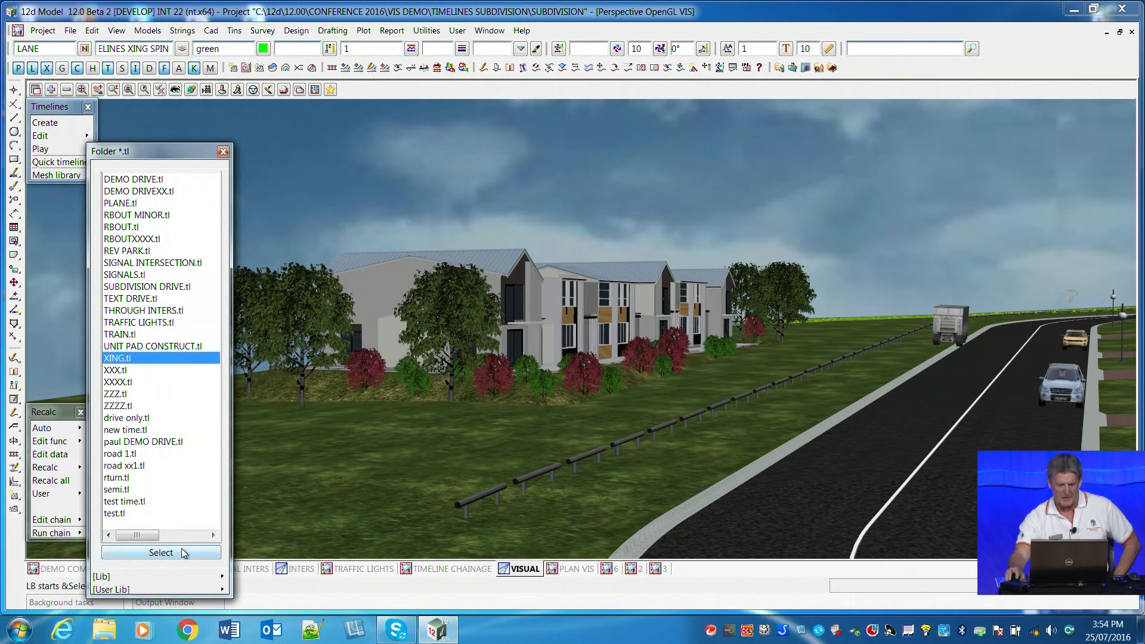
click(160, 552)
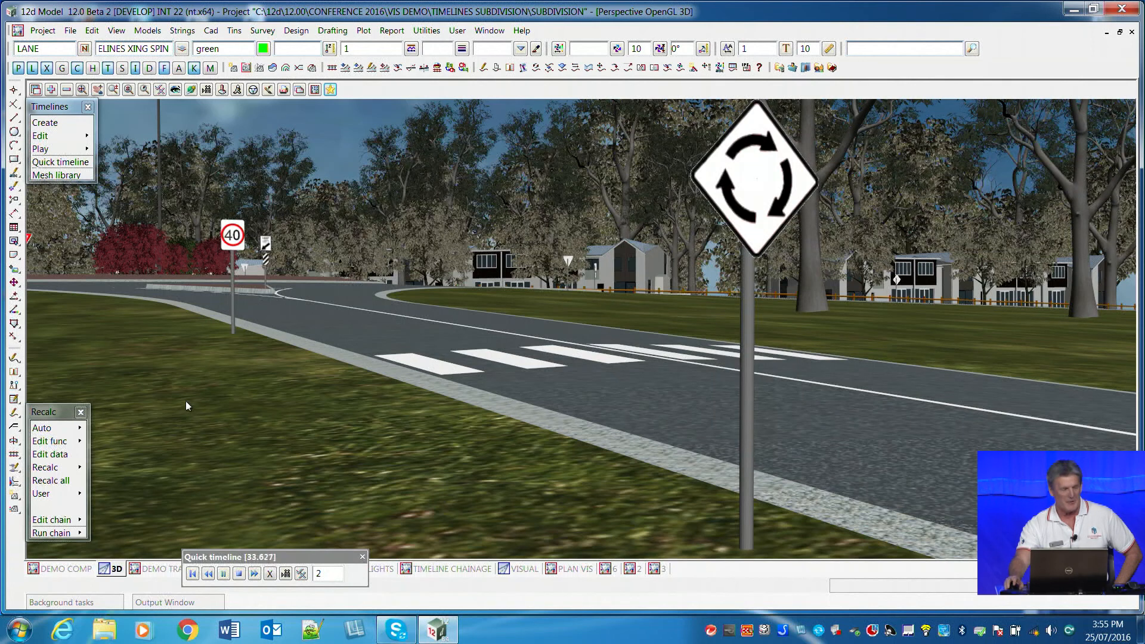
mouse_move(473, 419)
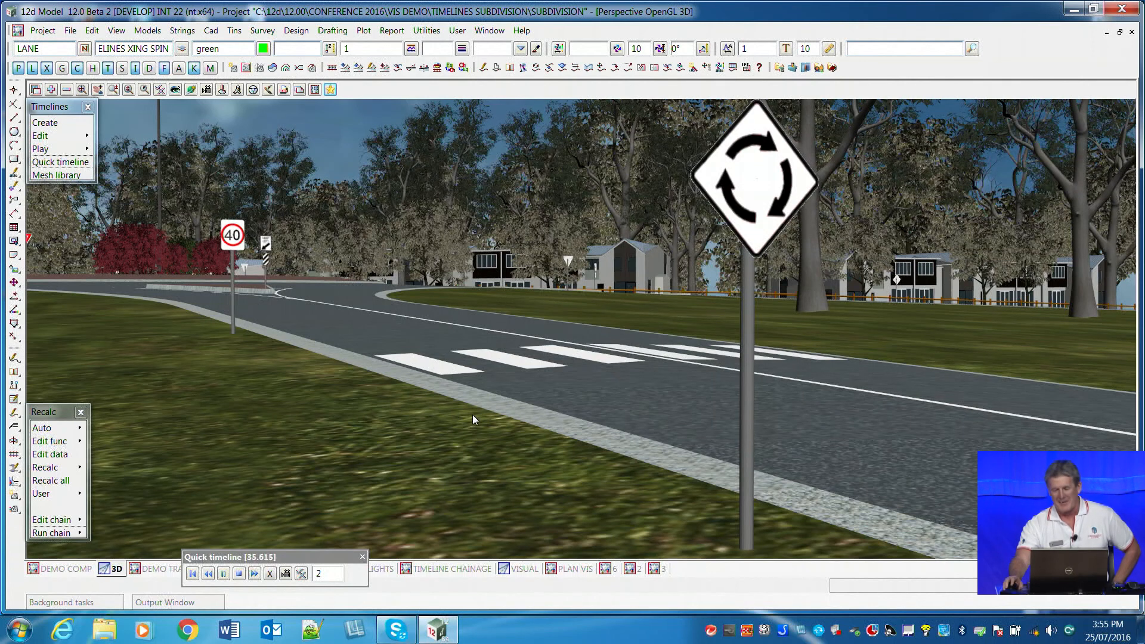
mouse_move(517, 406)
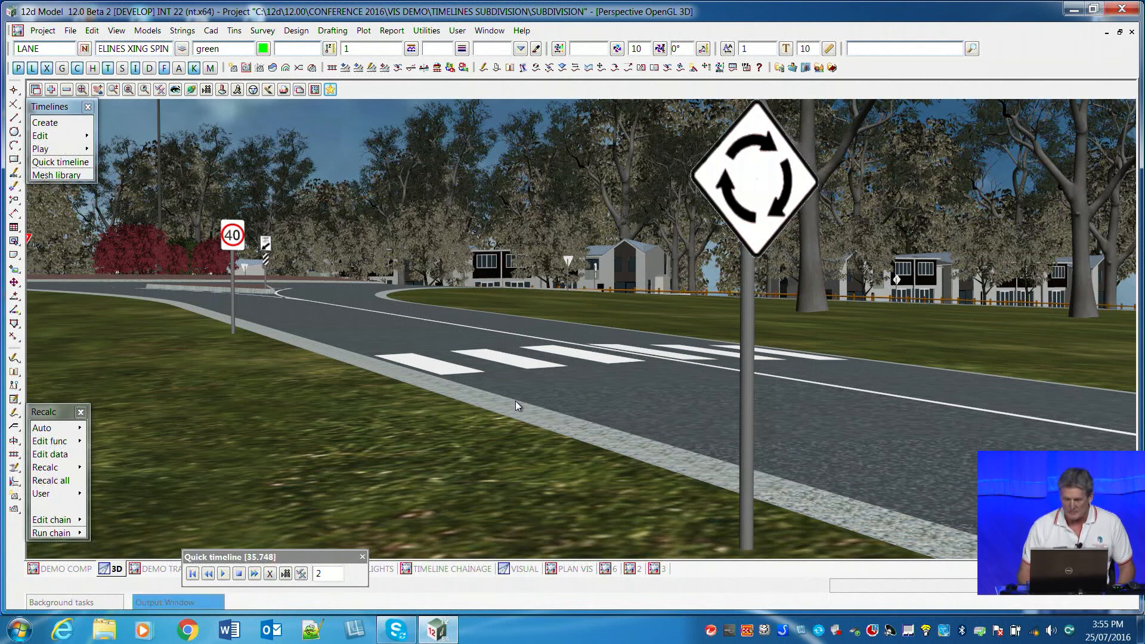
mouse_move(526, 424)
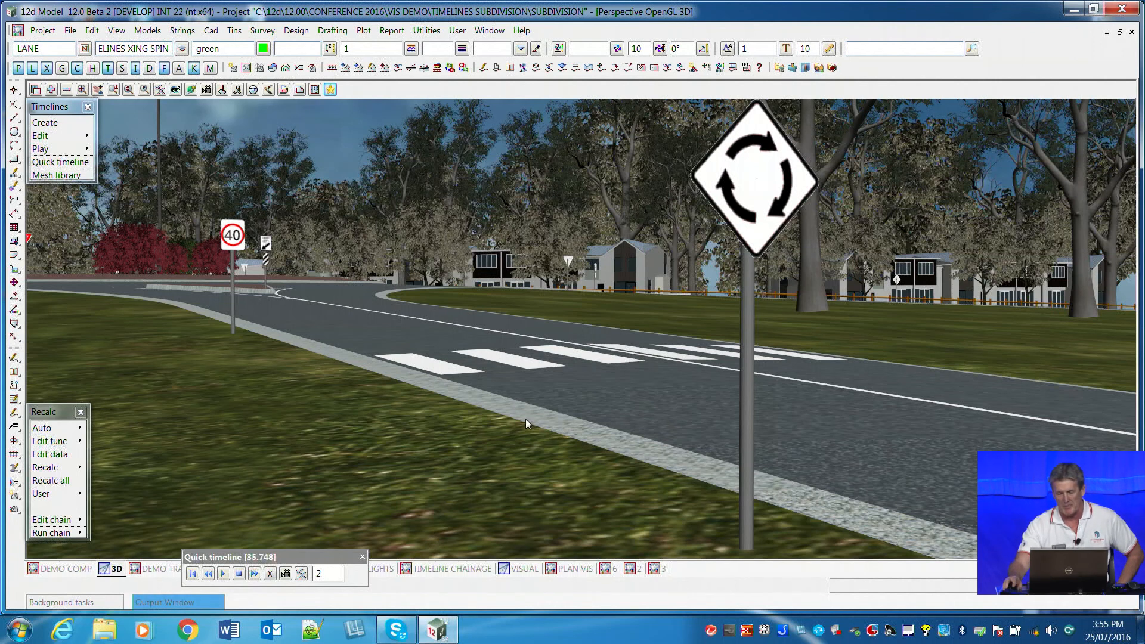